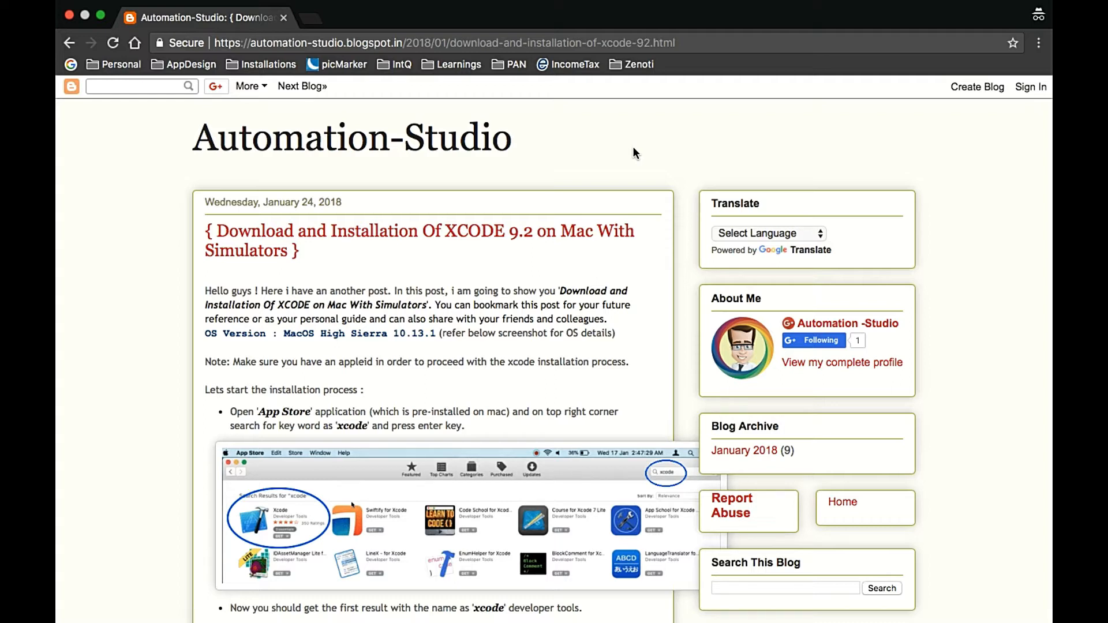
mouse_move(221, 273)
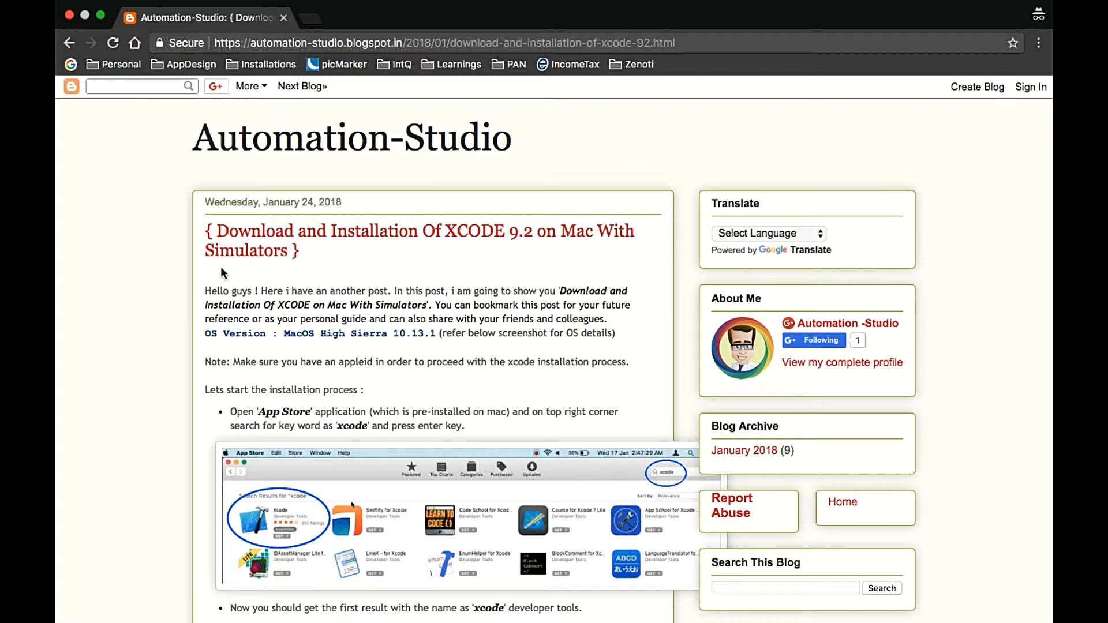
Search the App Store for 'xcode' so Xcode from Developer Tools is listed first.
scroll("down", 3)
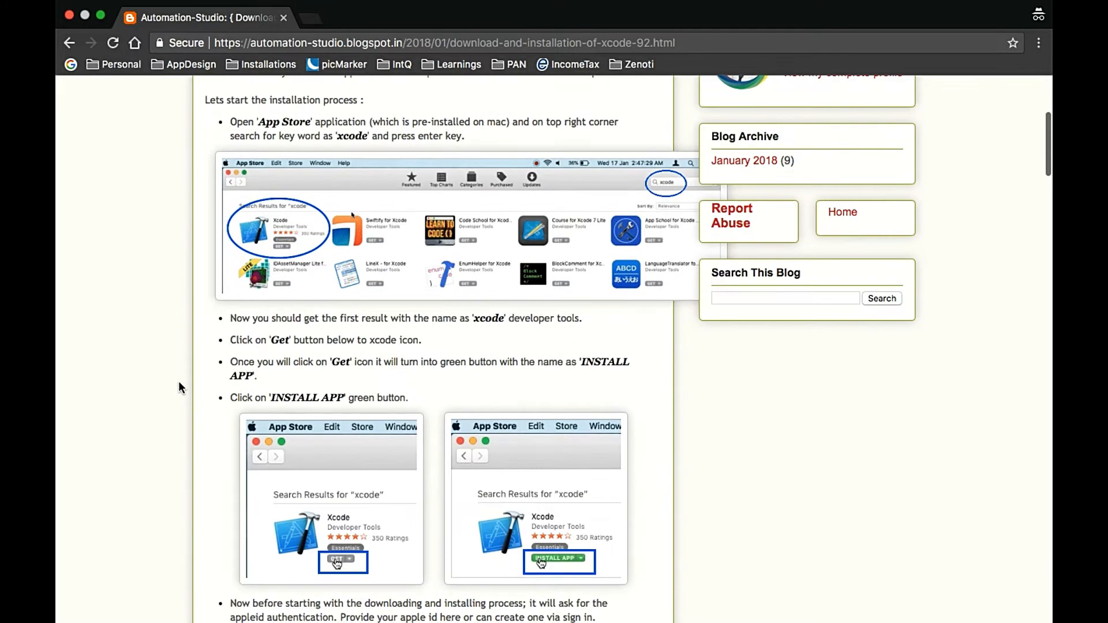
scroll("down", 3)
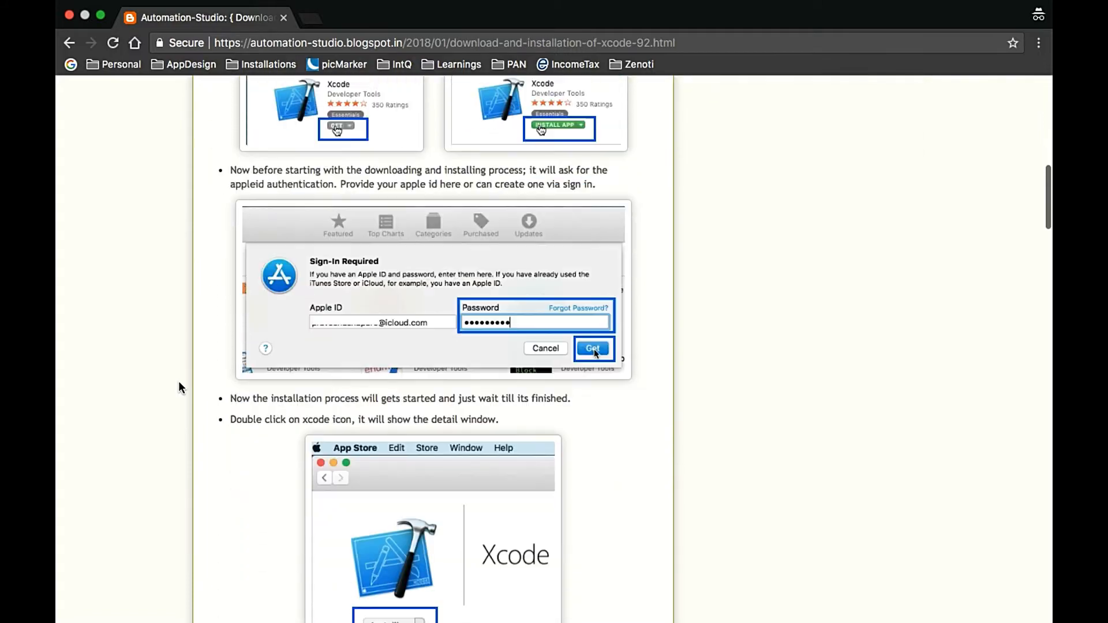
scroll("down", 3)
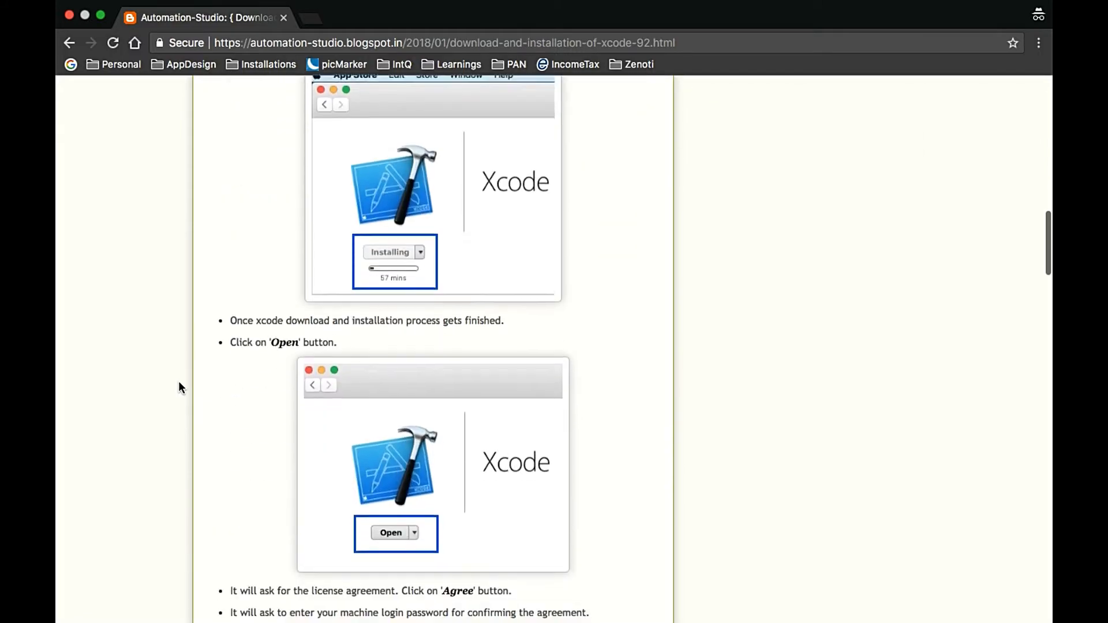
scroll("down", 3)
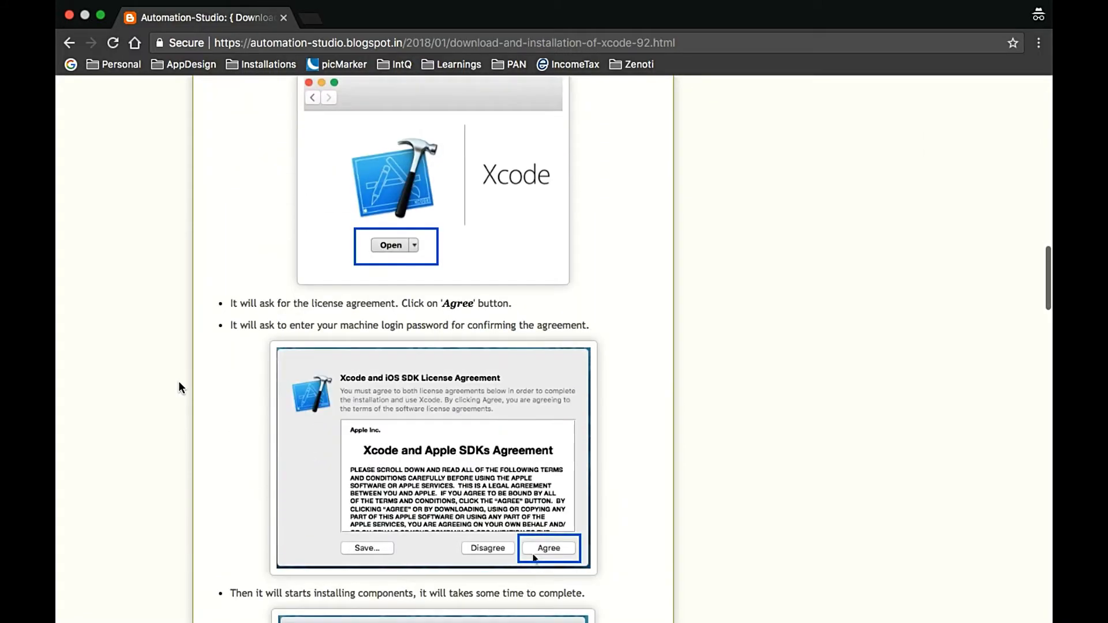
scroll("down", 3)
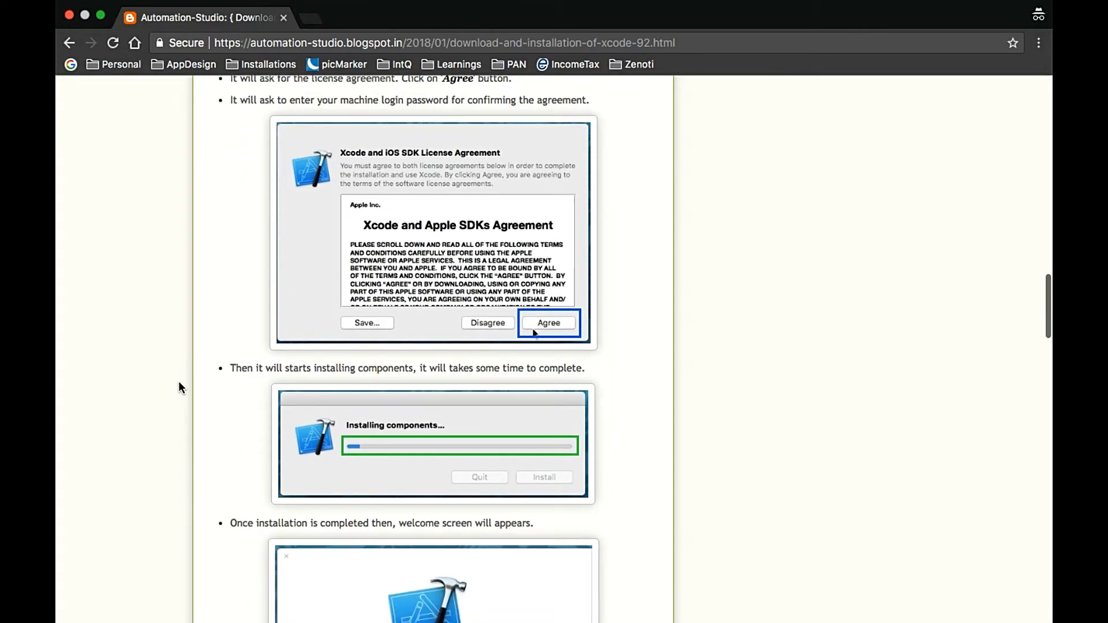
scroll("down", 3)
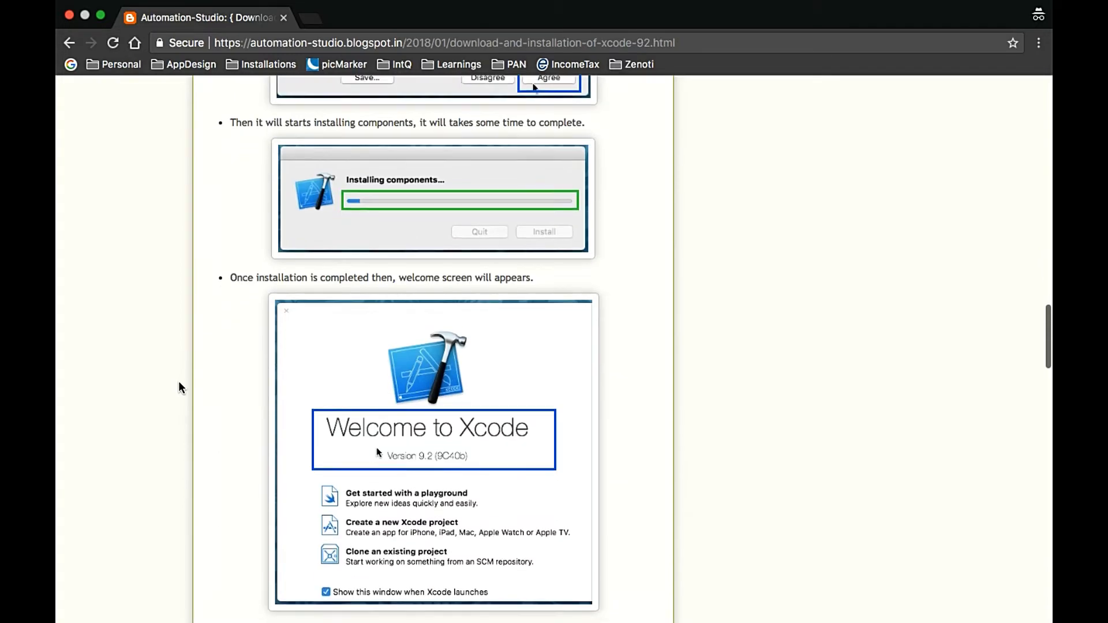
scroll("down", 3)
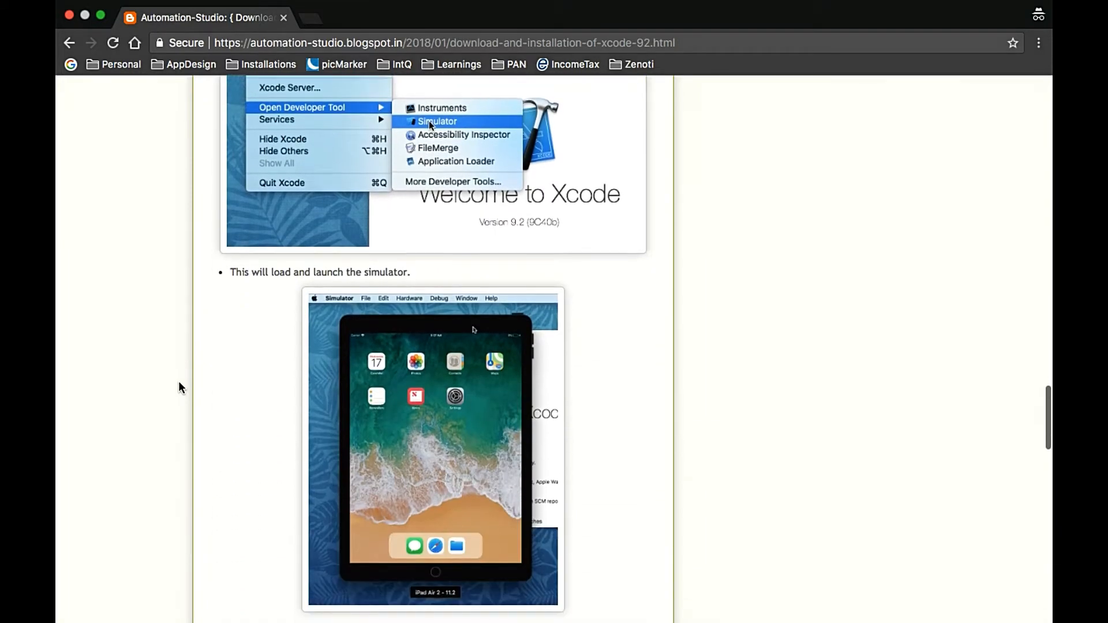
scroll("down", 3)
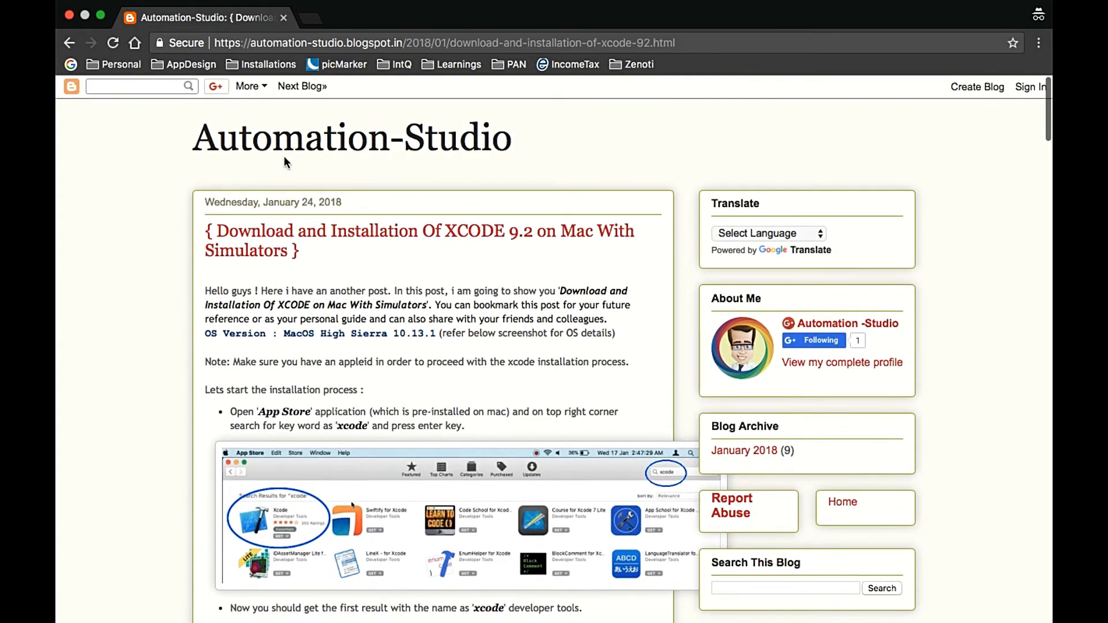
mouse_move(582, 176)
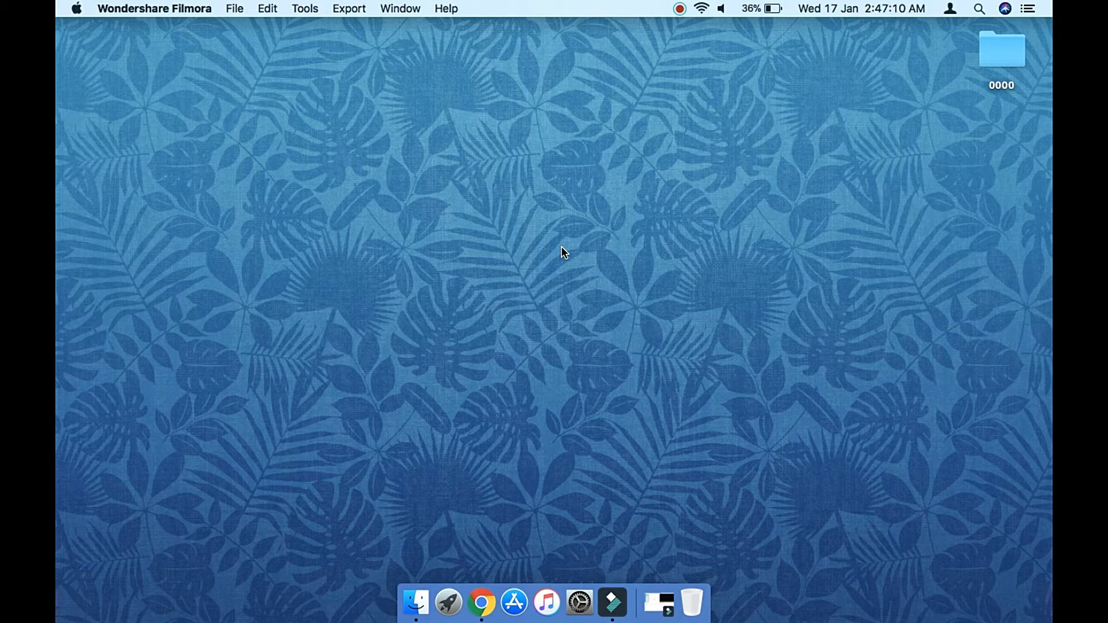
mouse_move(488, 333)
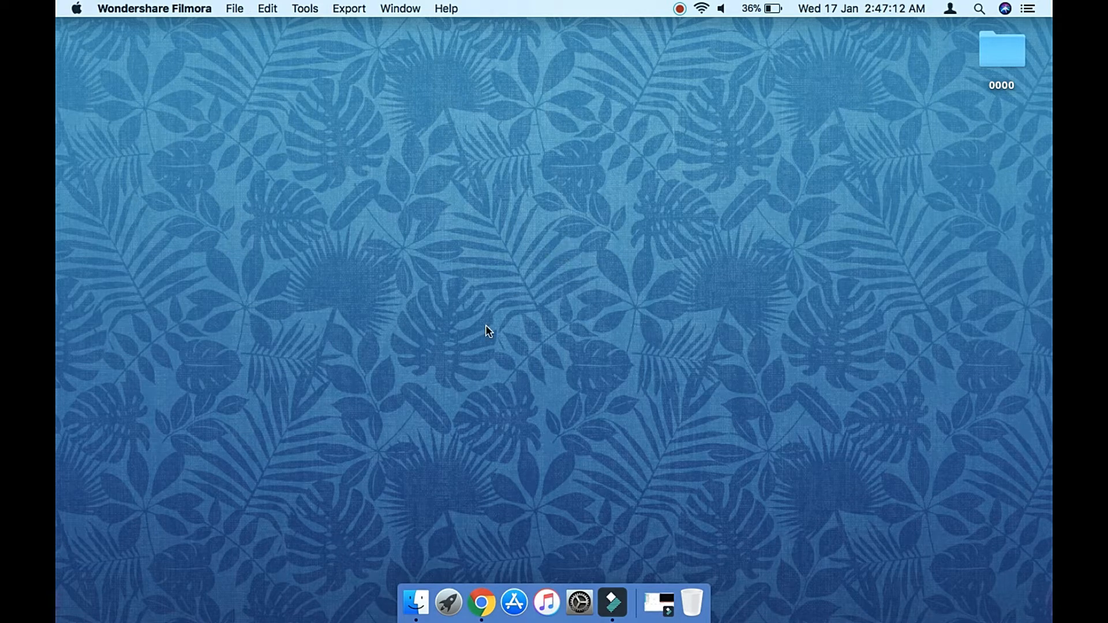
mouse_move(510, 590)
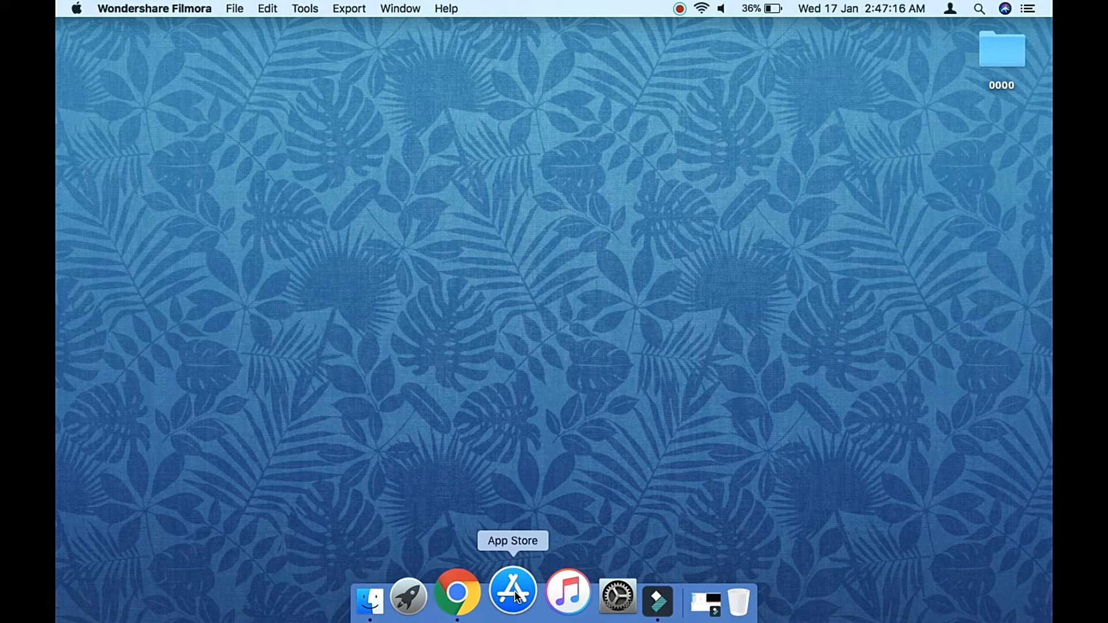
left_click(513, 593)
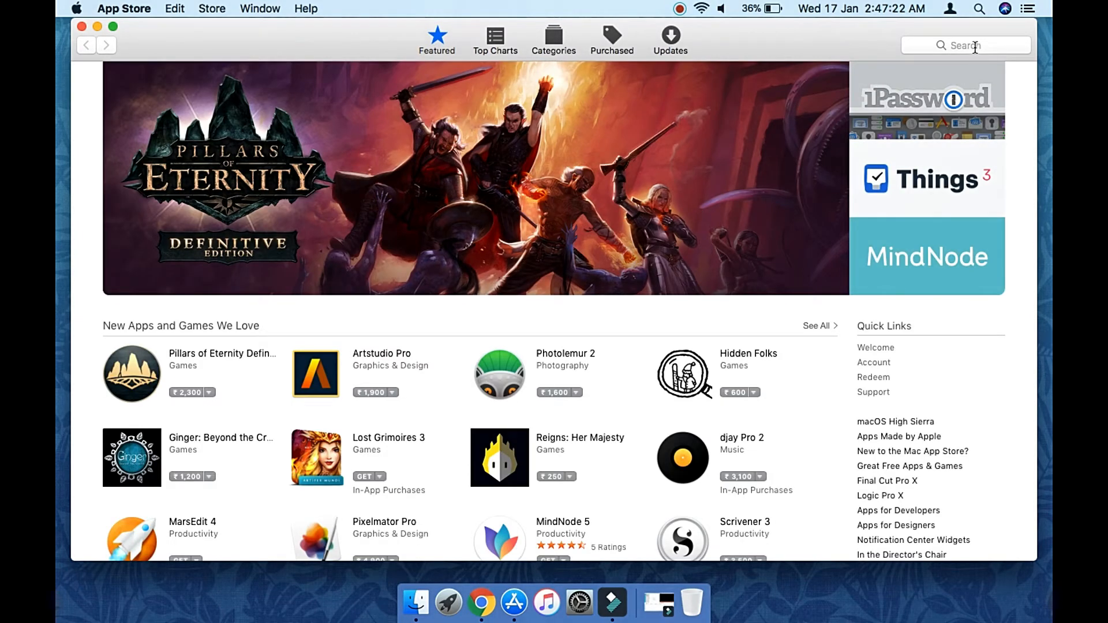
left_click(966, 45)
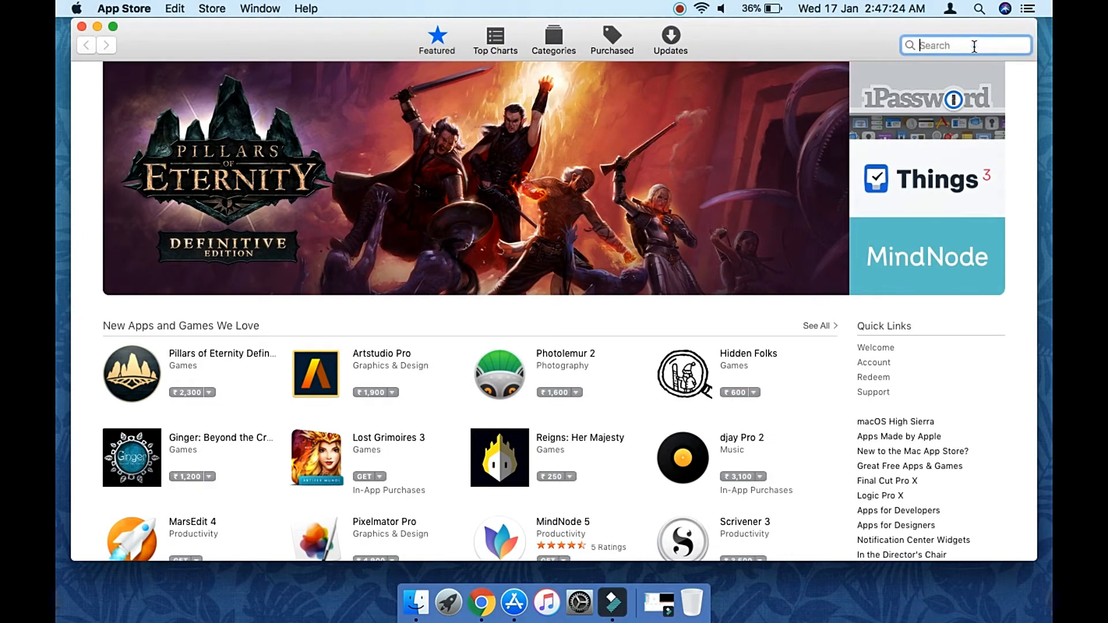
type("xcode")
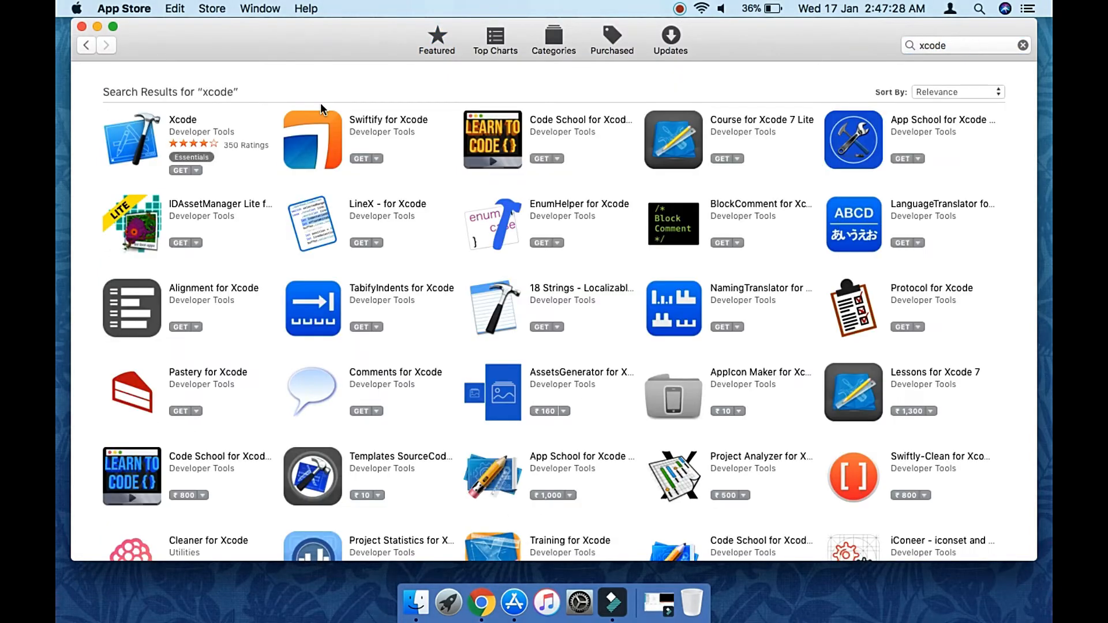
mouse_move(145, 142)
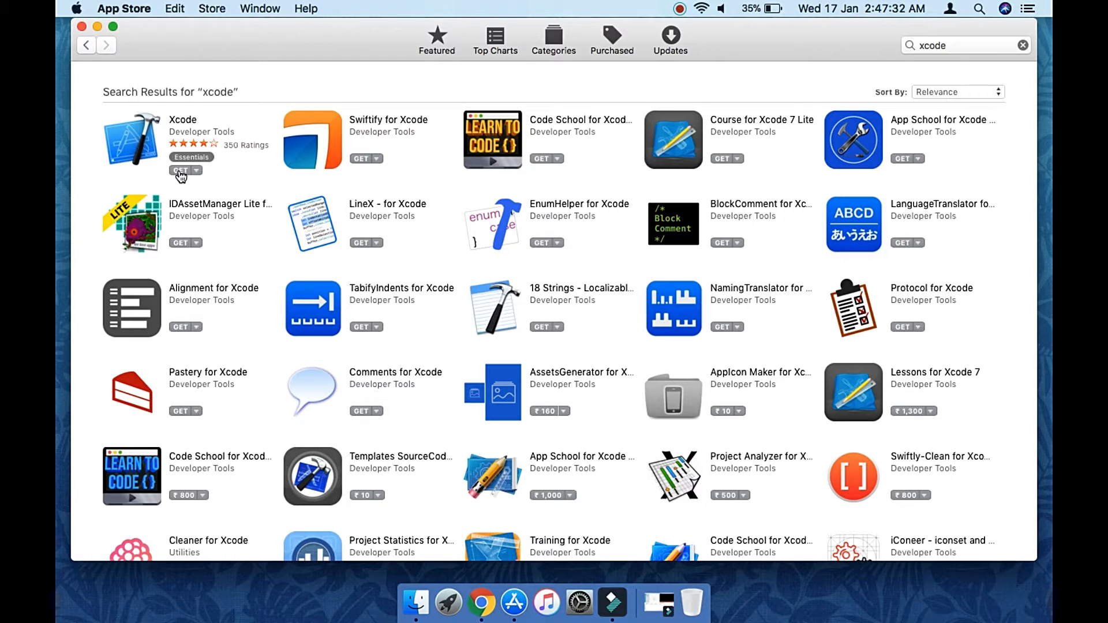
Request Xcode's install, sign in, and require the password only after 15 minutes.
left_click(182, 170)
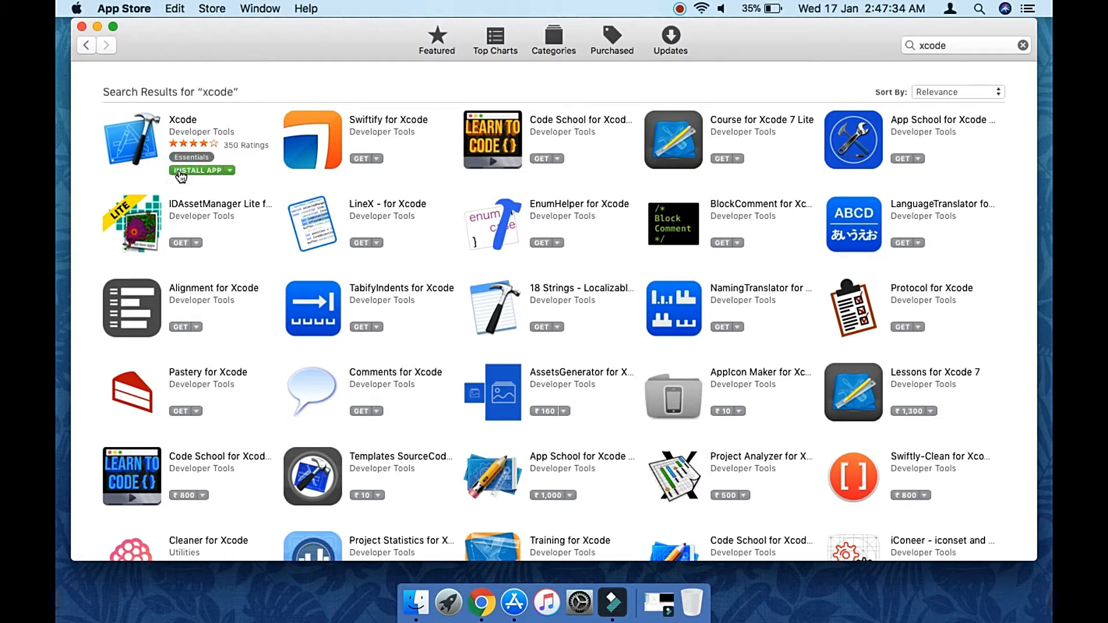
left_click(198, 171)
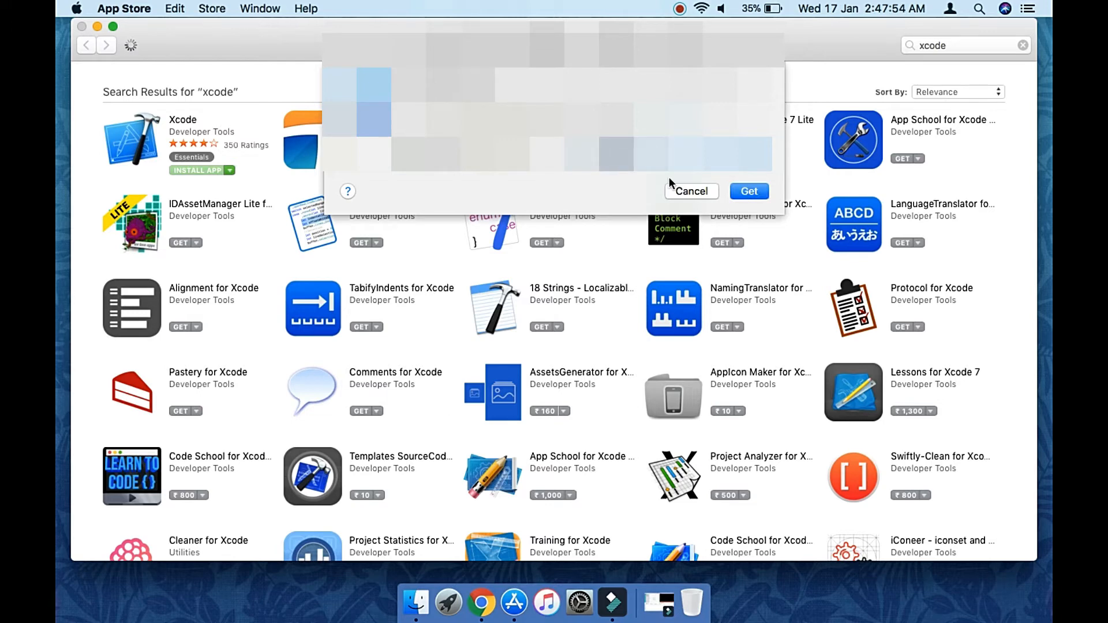
left_click(749, 191)
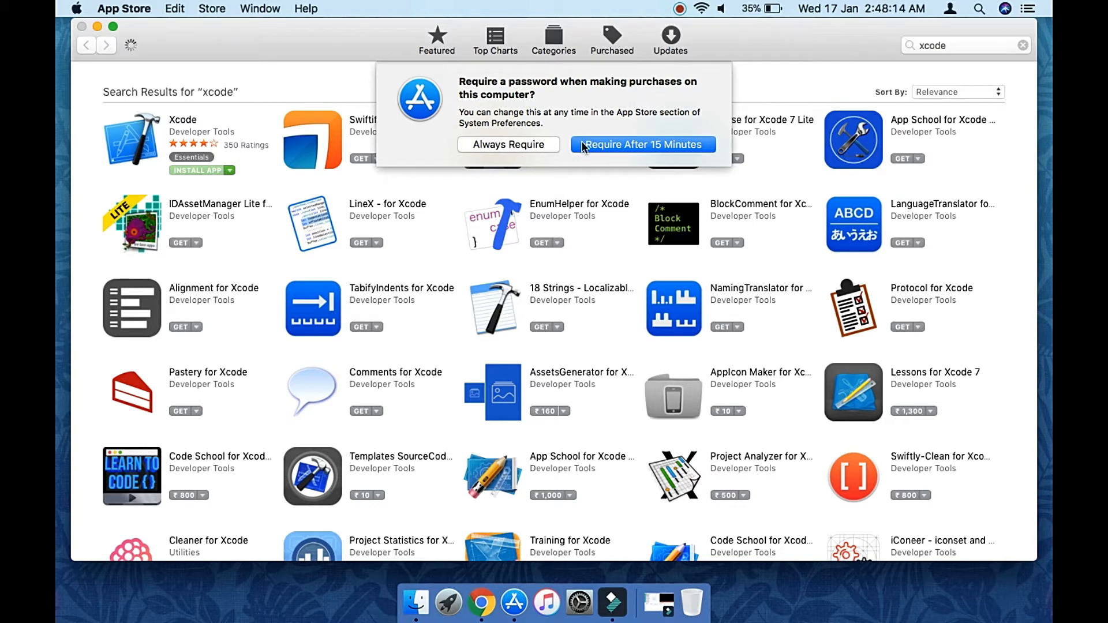
left_click(642, 144)
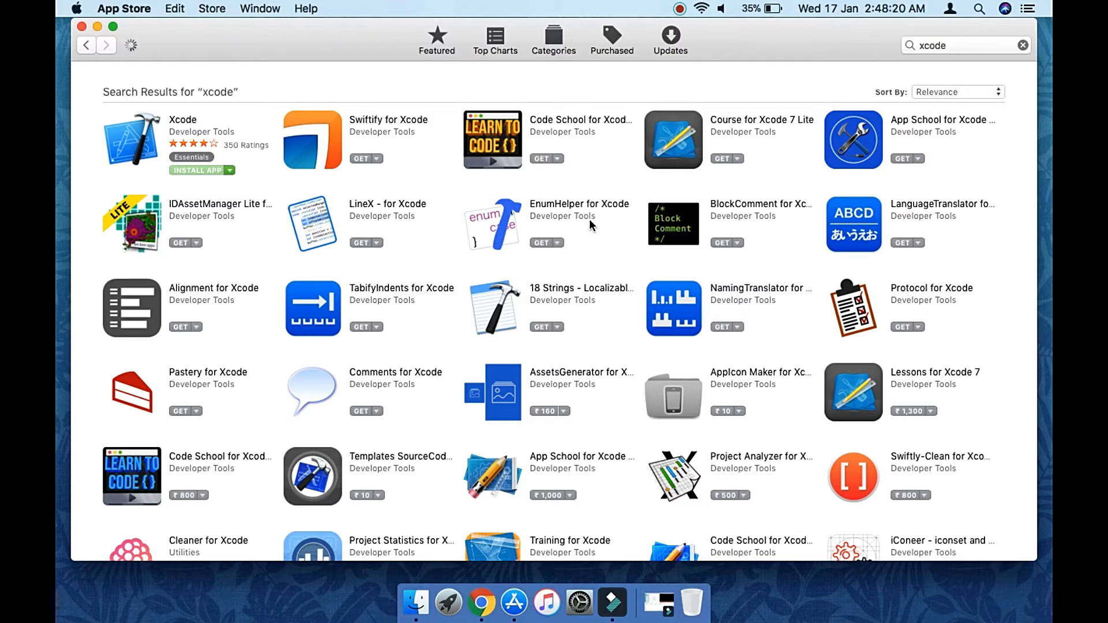
Check in Launchpad that Xcode is downloading, showing 27.2 MB of 5.5 GB.
left_click(196, 171)
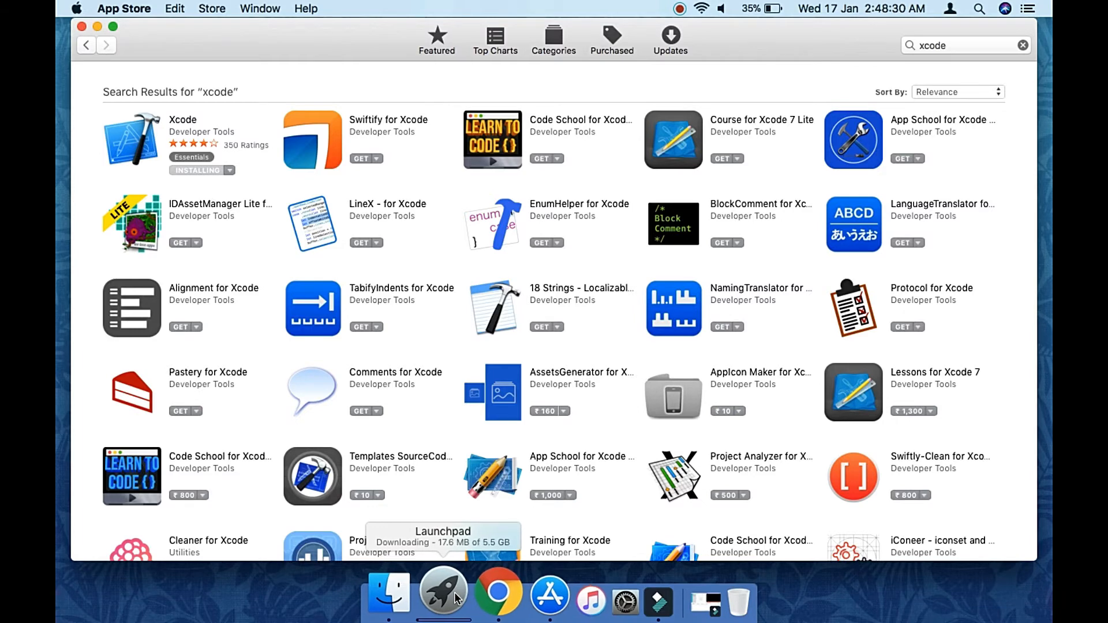
left_click(444, 592)
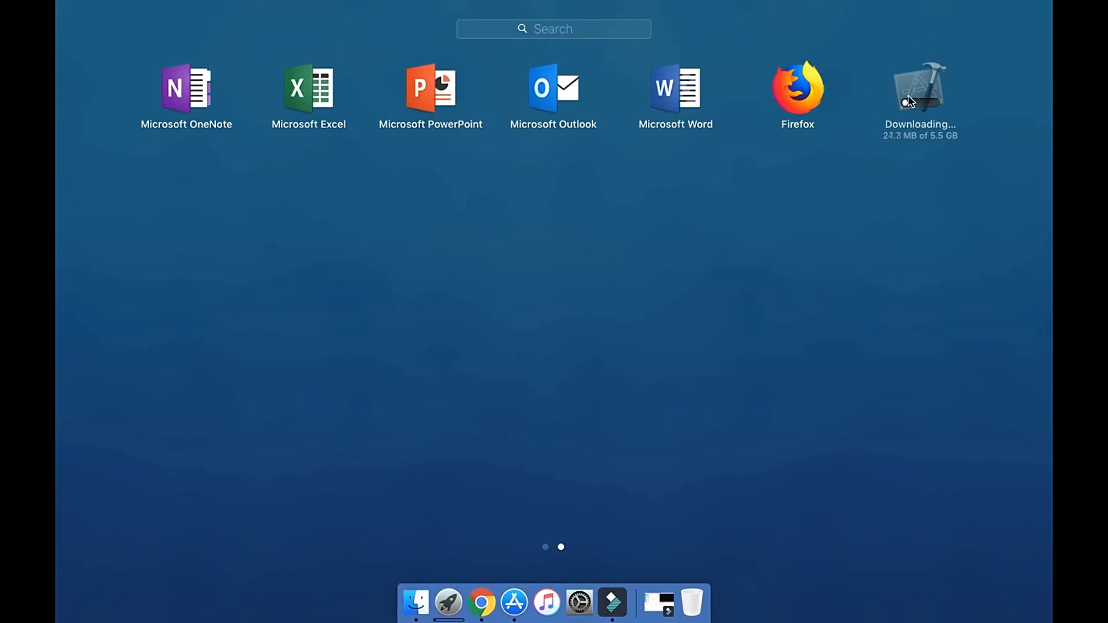
mouse_move(947, 148)
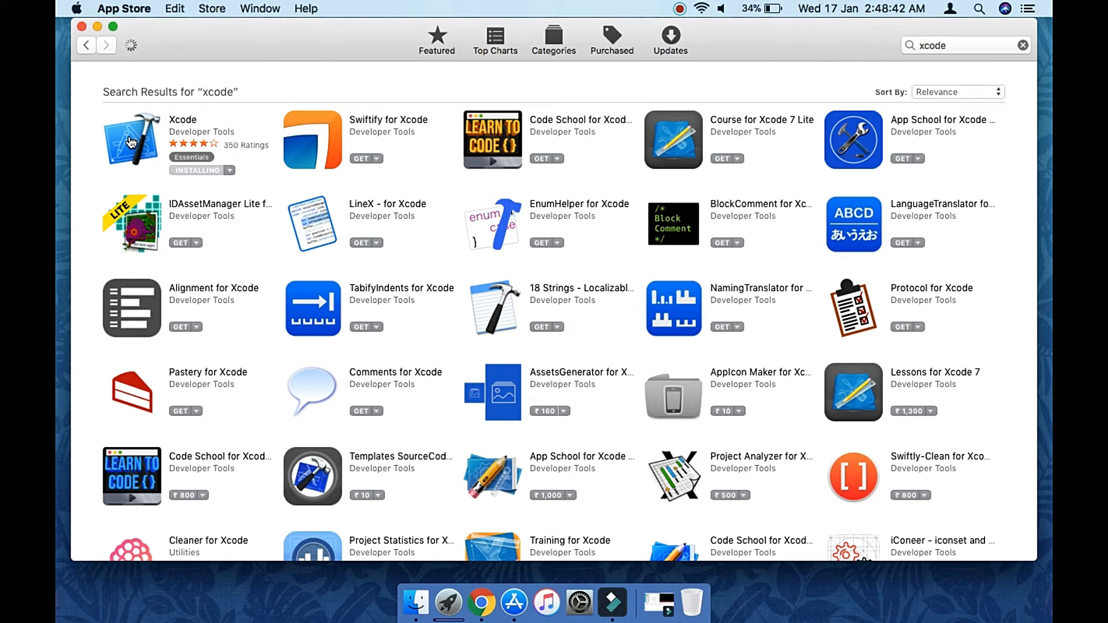
mouse_move(225, 200)
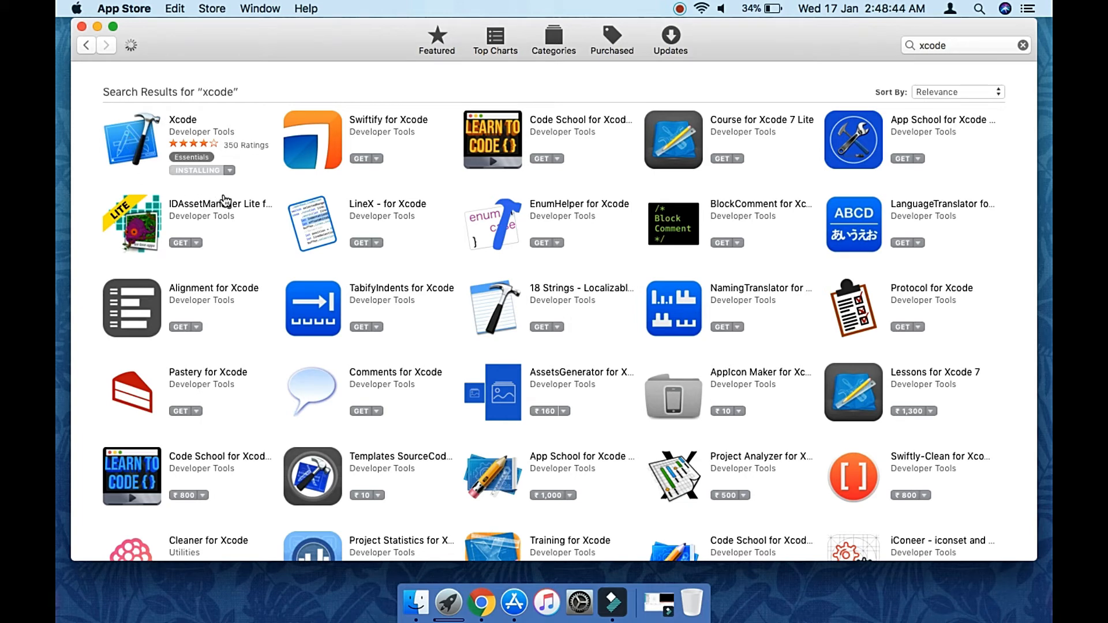
Reopen the Xcode 9.2 details page and scroll its description while it installs.
left_click(182, 120)
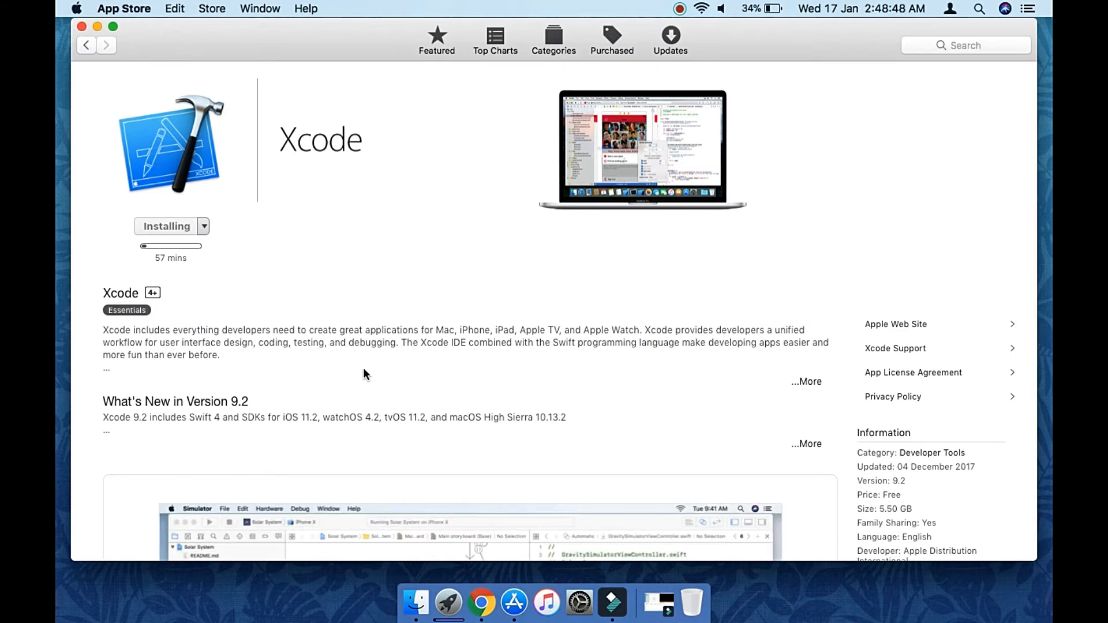
scroll("down", 3)
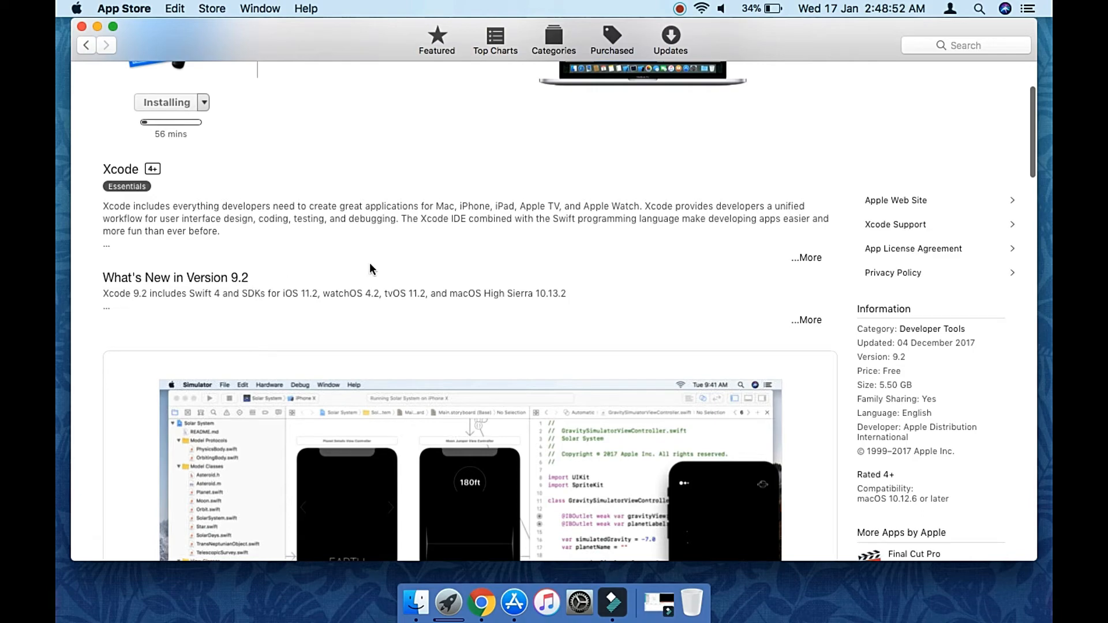
scroll("down", 3)
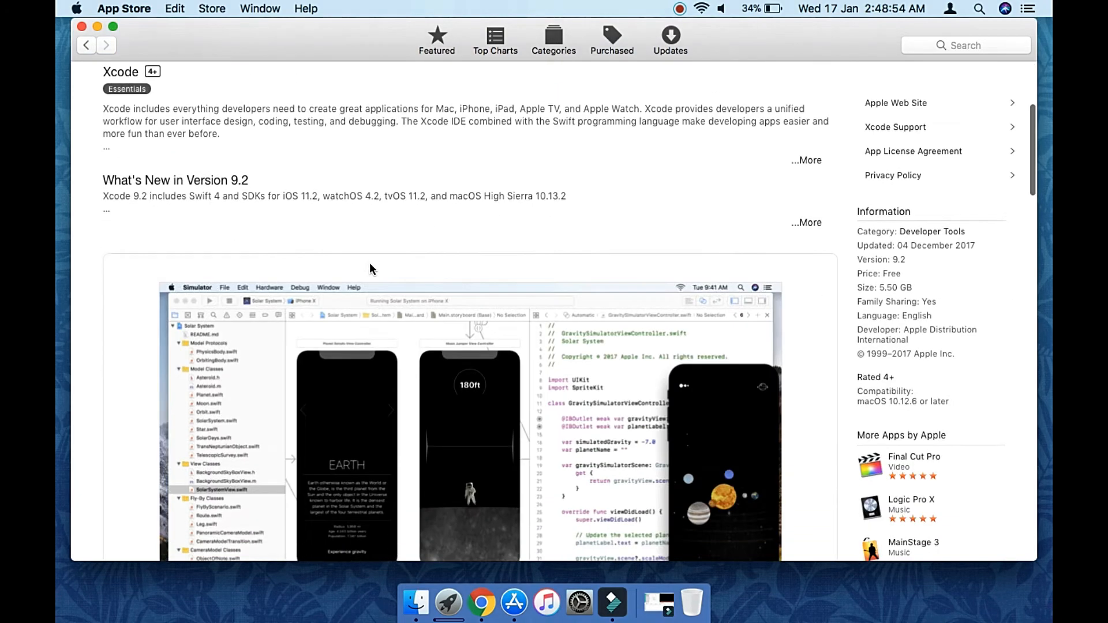
scroll("down", 3)
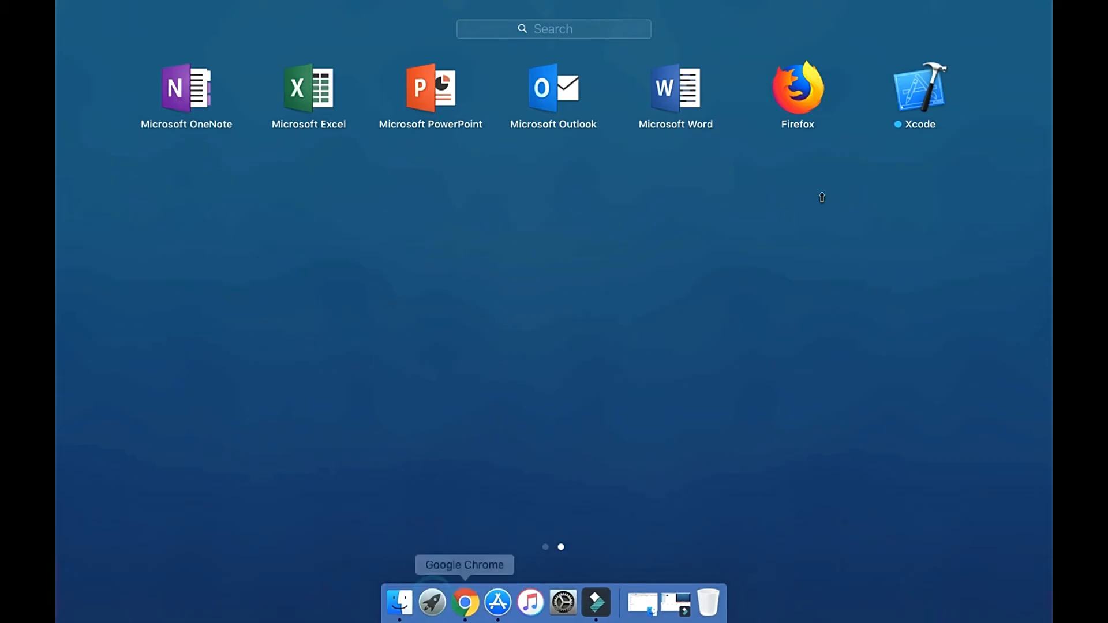
Launch the newly installed Xcode from Launchpad's second page.
left_click(919, 87)
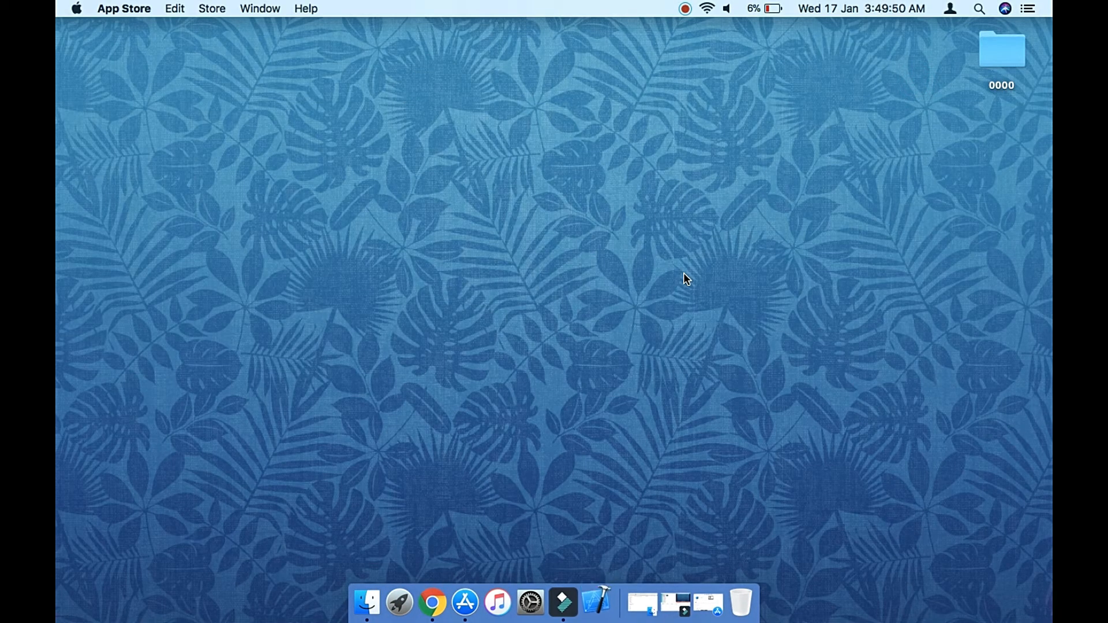
Agree to the Xcode and Apple SDKs license and confirm with the admin password.
left_click(597, 602)
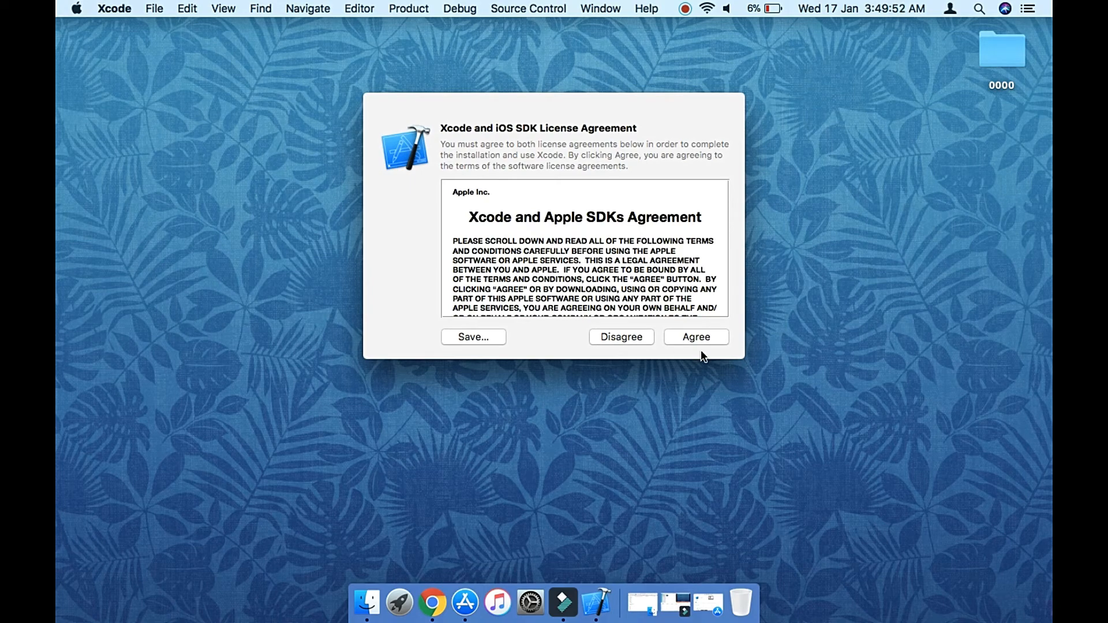
left_click(696, 337)
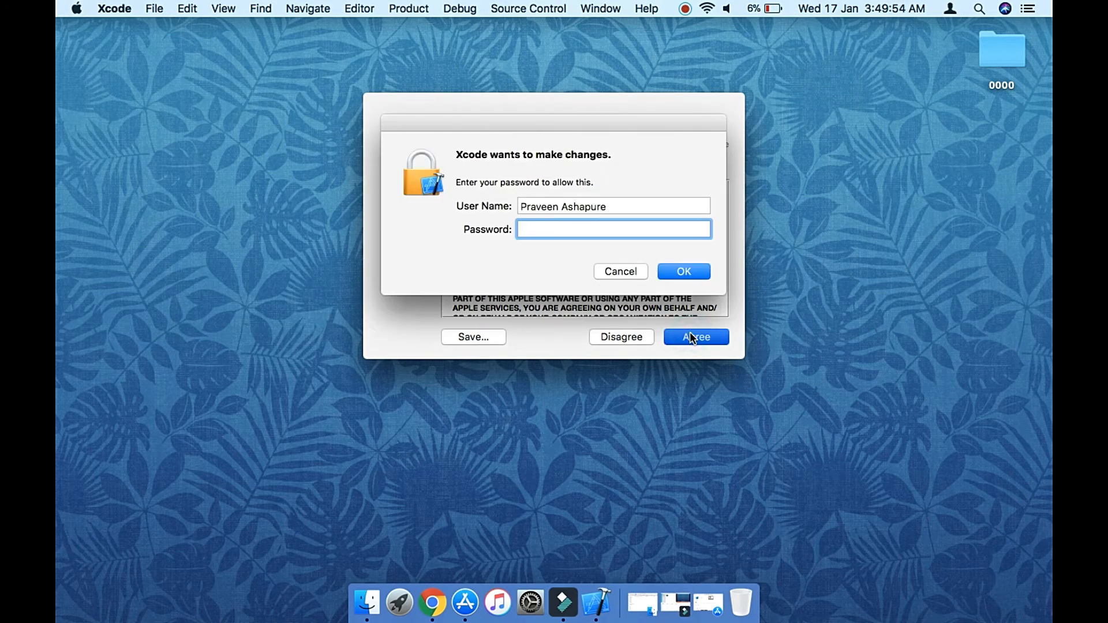
type("••")
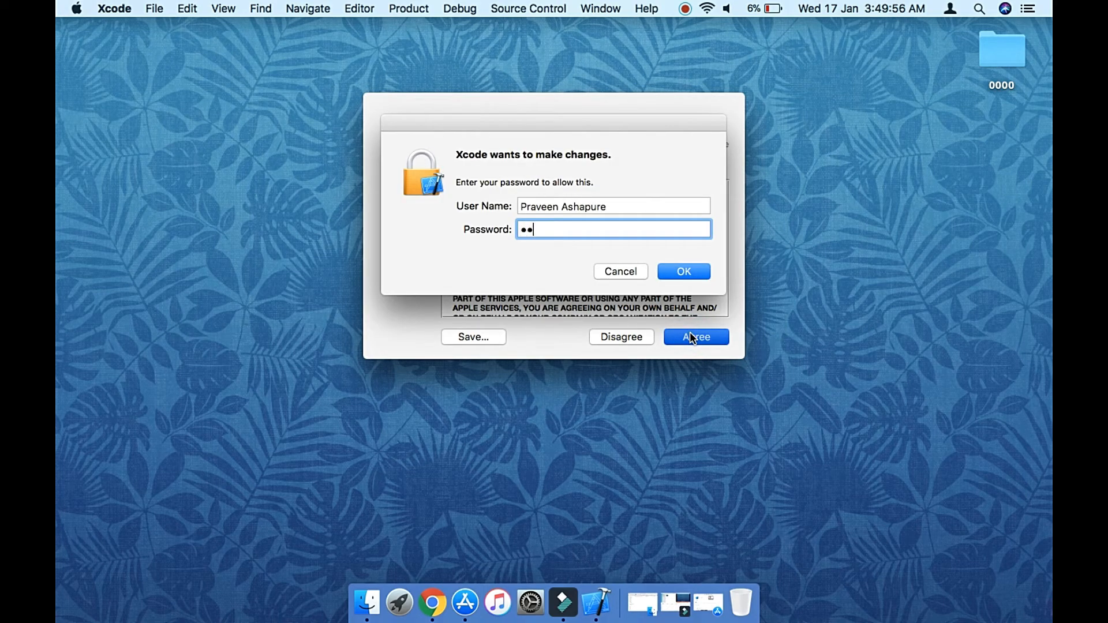
type("*")
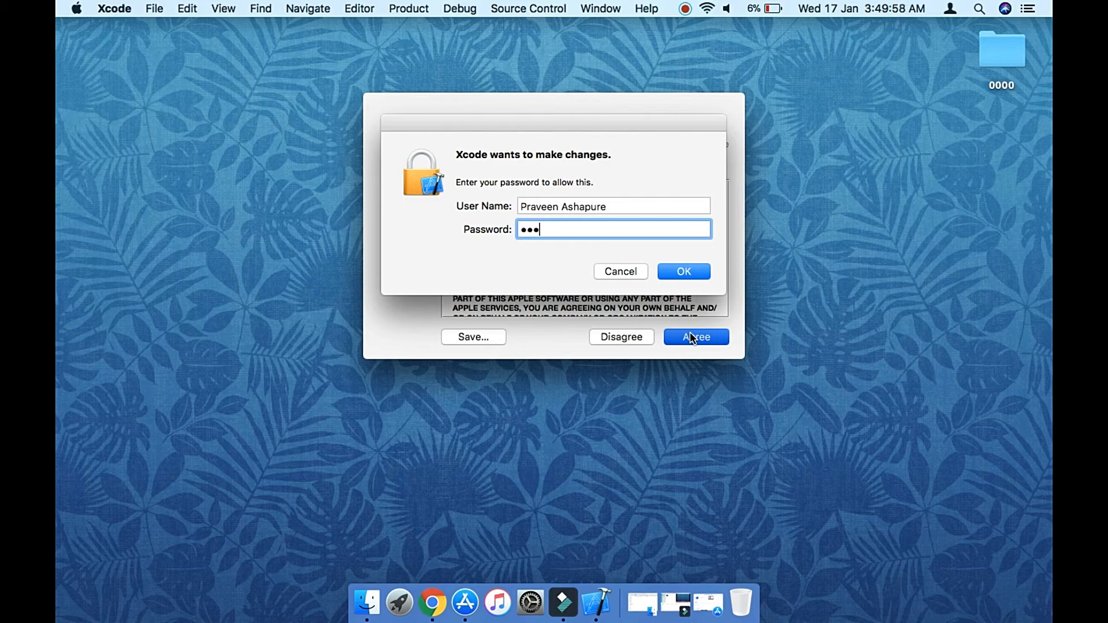
key("backspace")
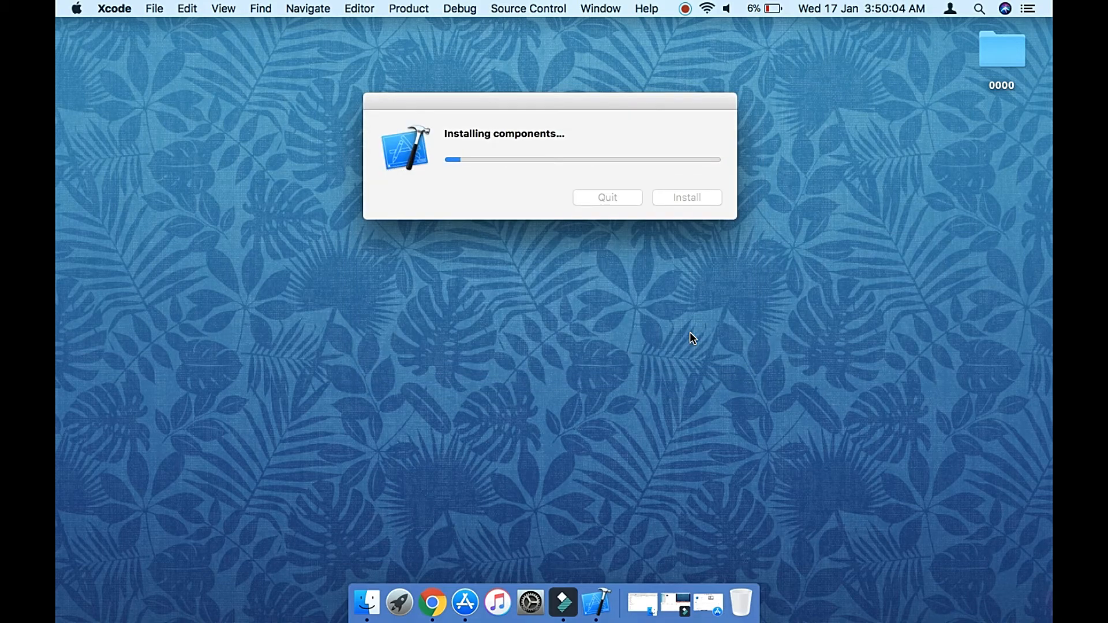
mouse_move(577, 105)
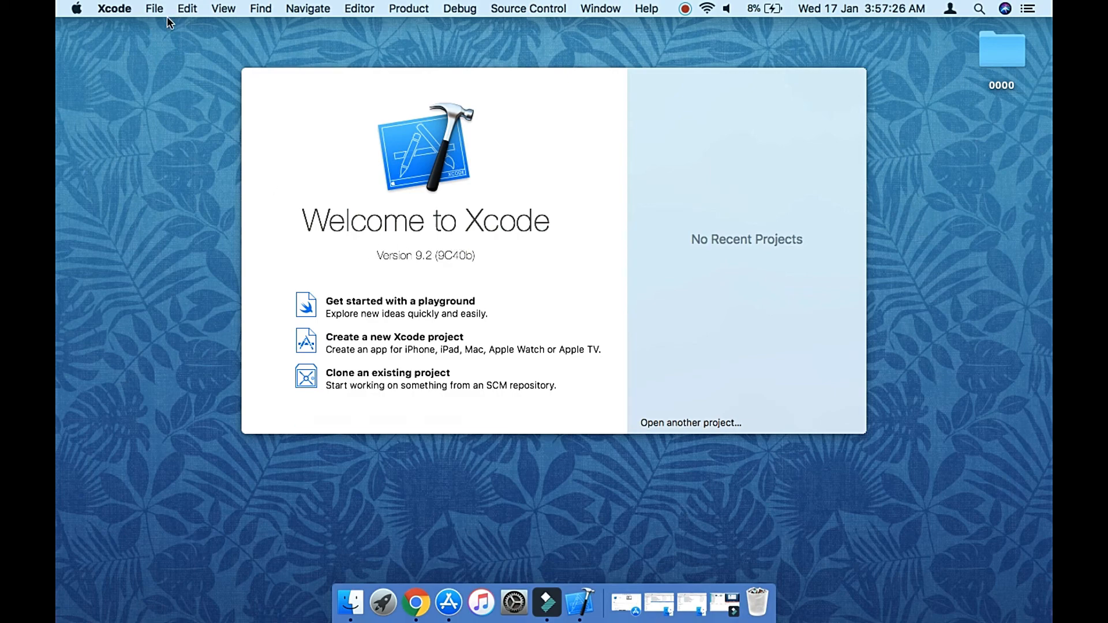
Launch Simulator from Xcode's Open Developer Tool menu, opening an iPad Air 2.
left_click(114, 8)
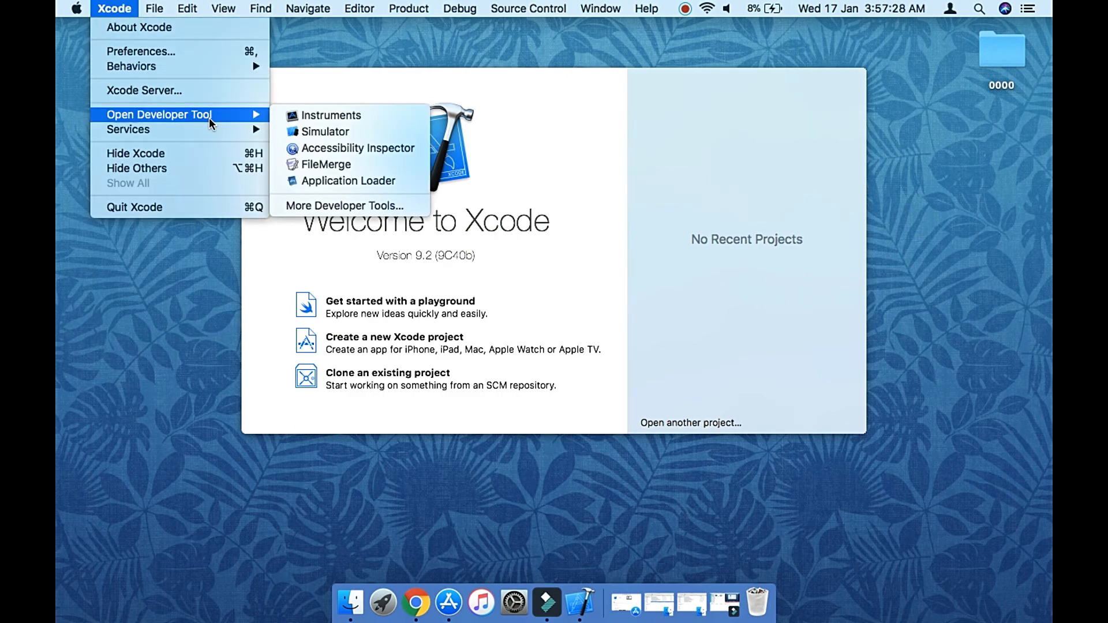
mouse_move(325, 132)
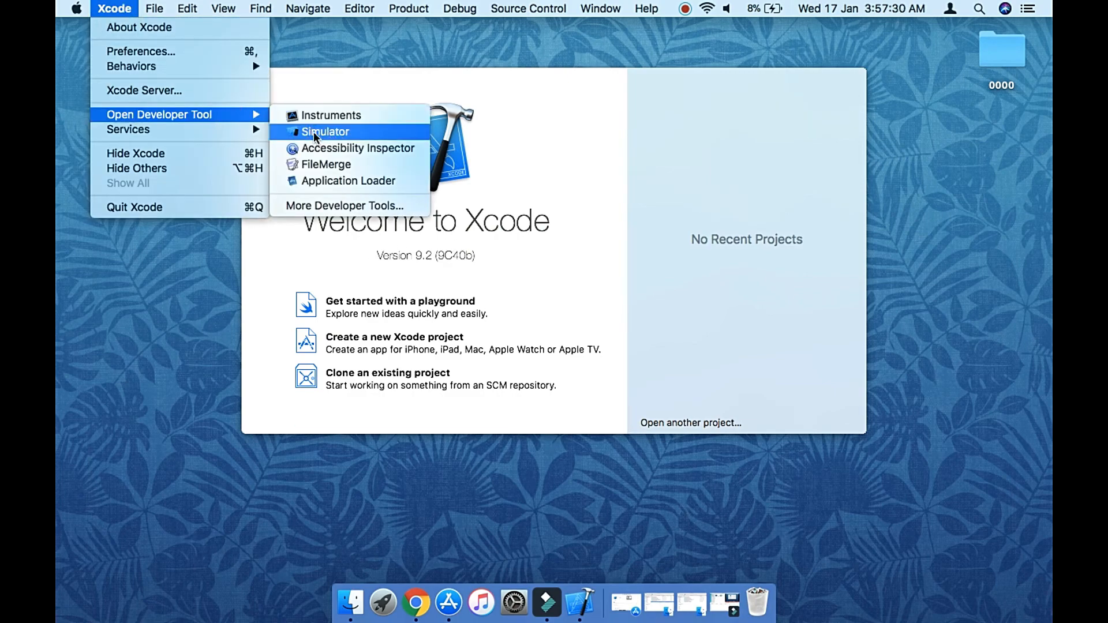
left_click(325, 132)
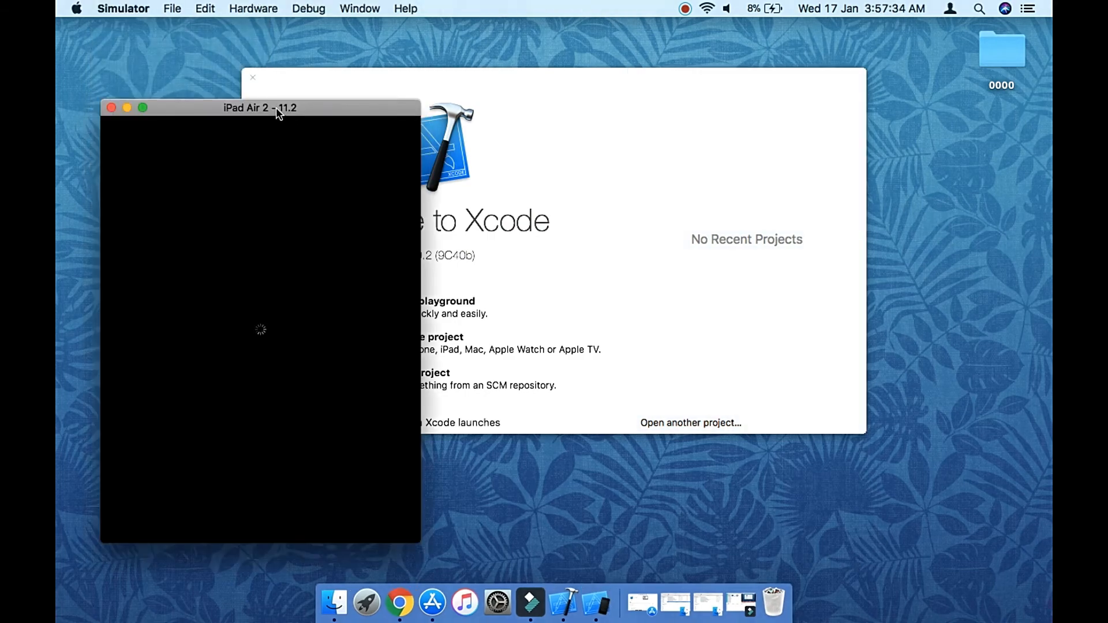
Toggle Show Device Bezels off and back on so the iPad Air 2 frame shows.
left_click(359, 9)
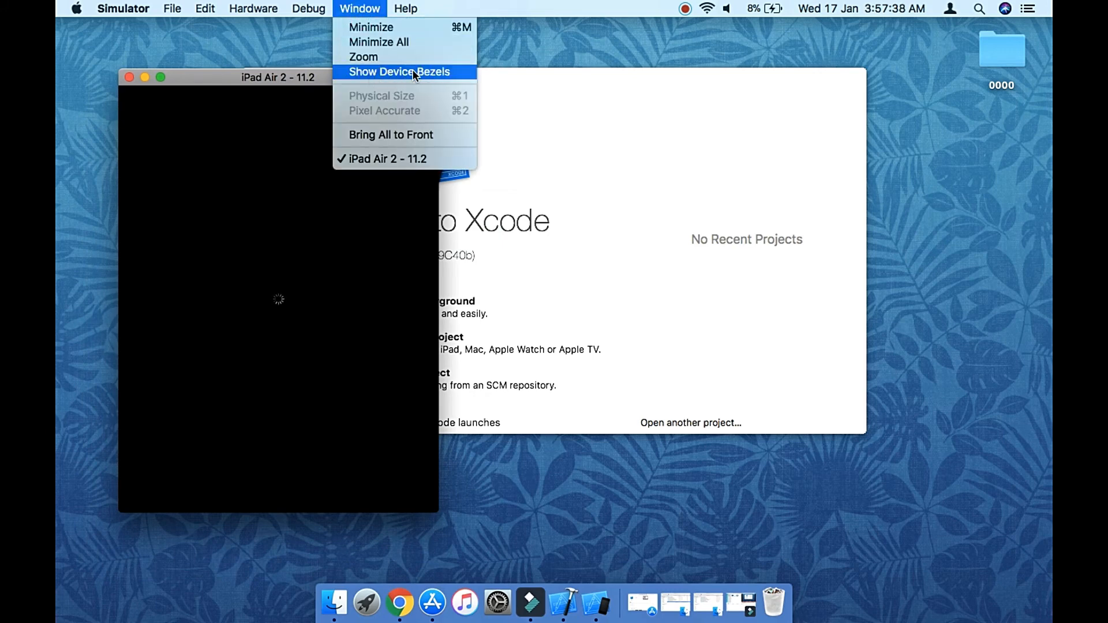
left_click(400, 71)
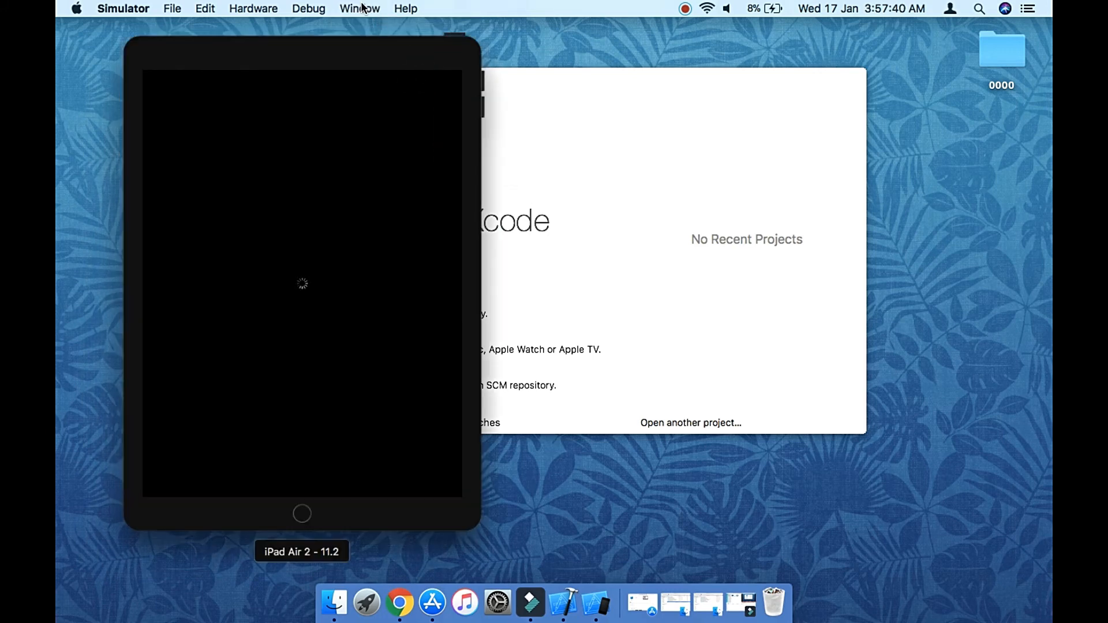
left_click(359, 9)
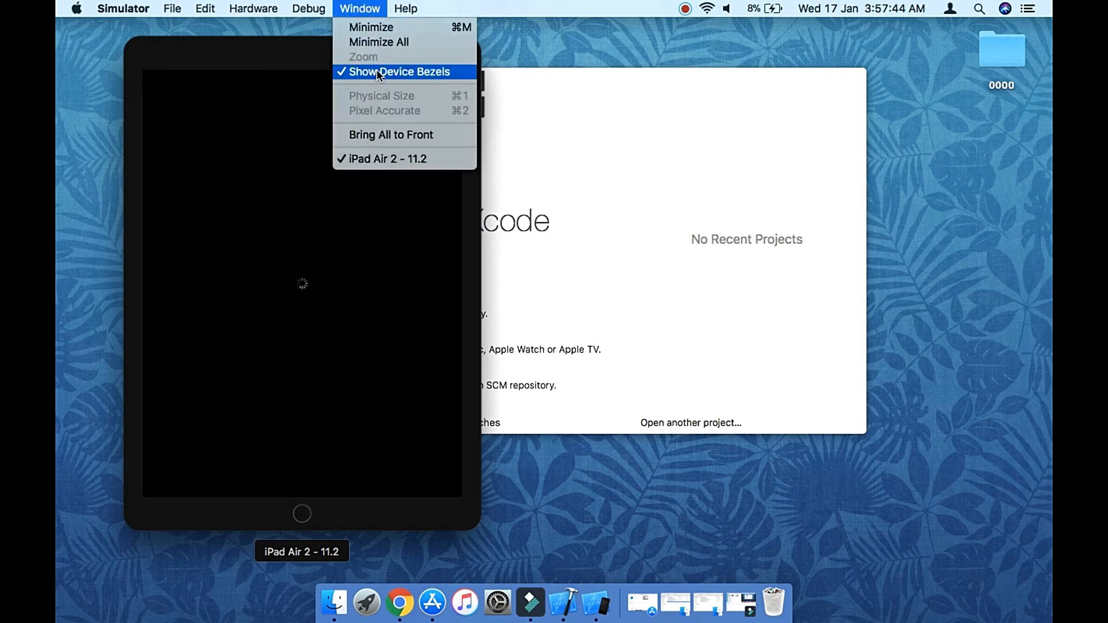
left_click(399, 72)
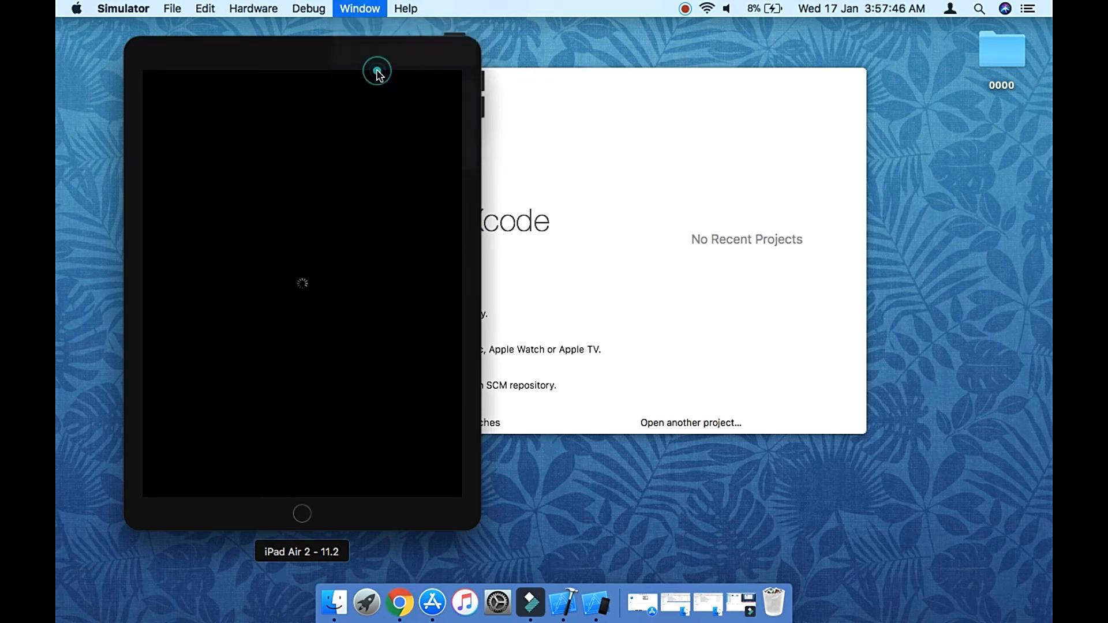
left_click(360, 9)
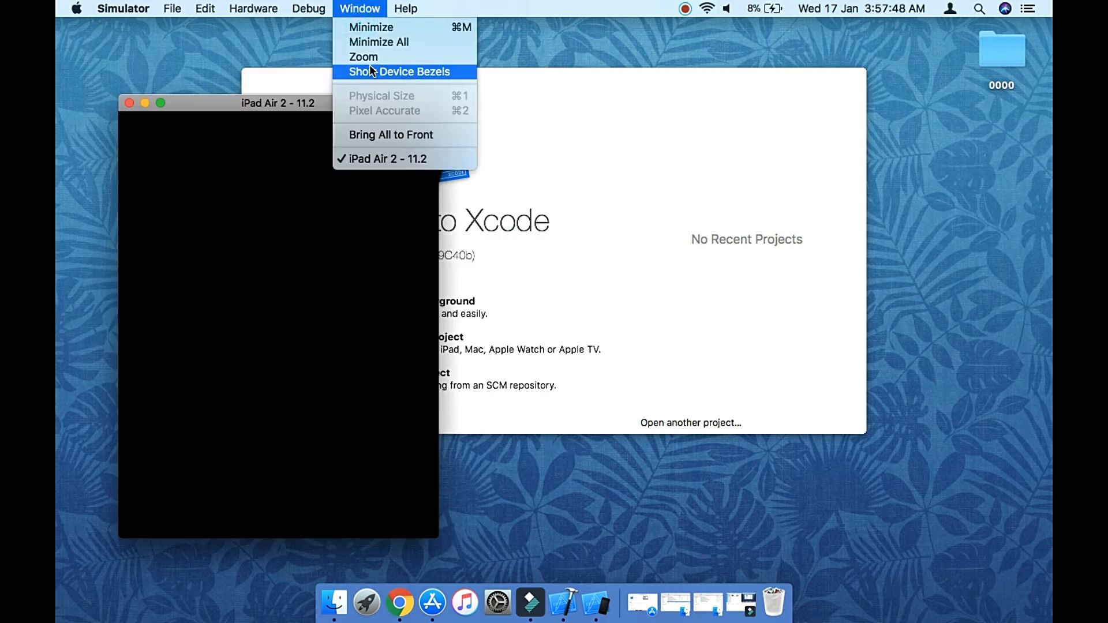
left_click(399, 71)
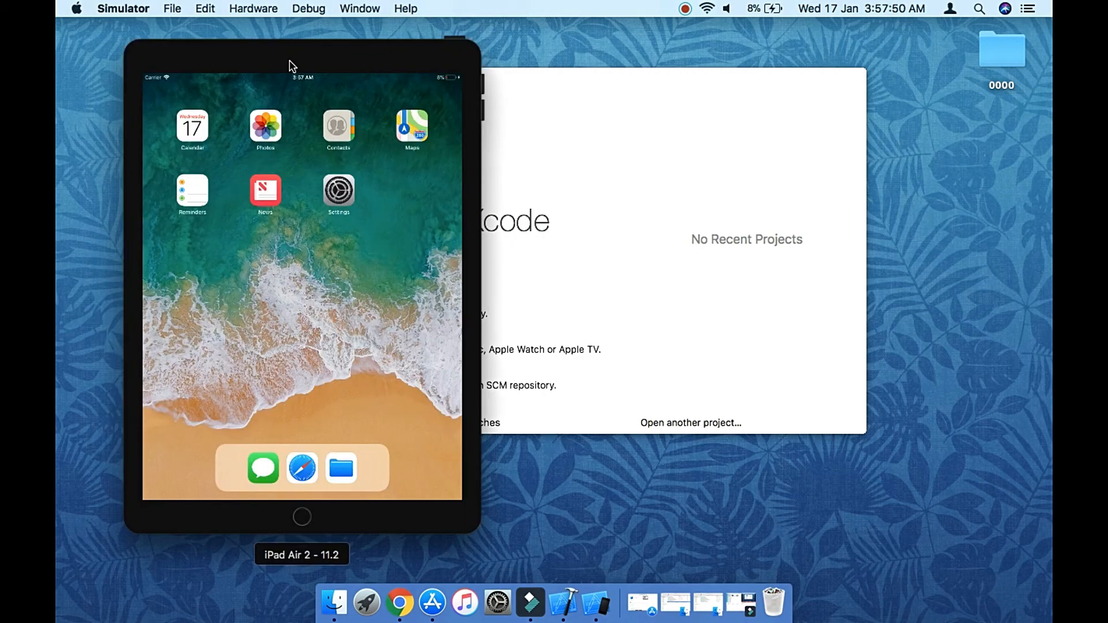
mouse_move(259, 9)
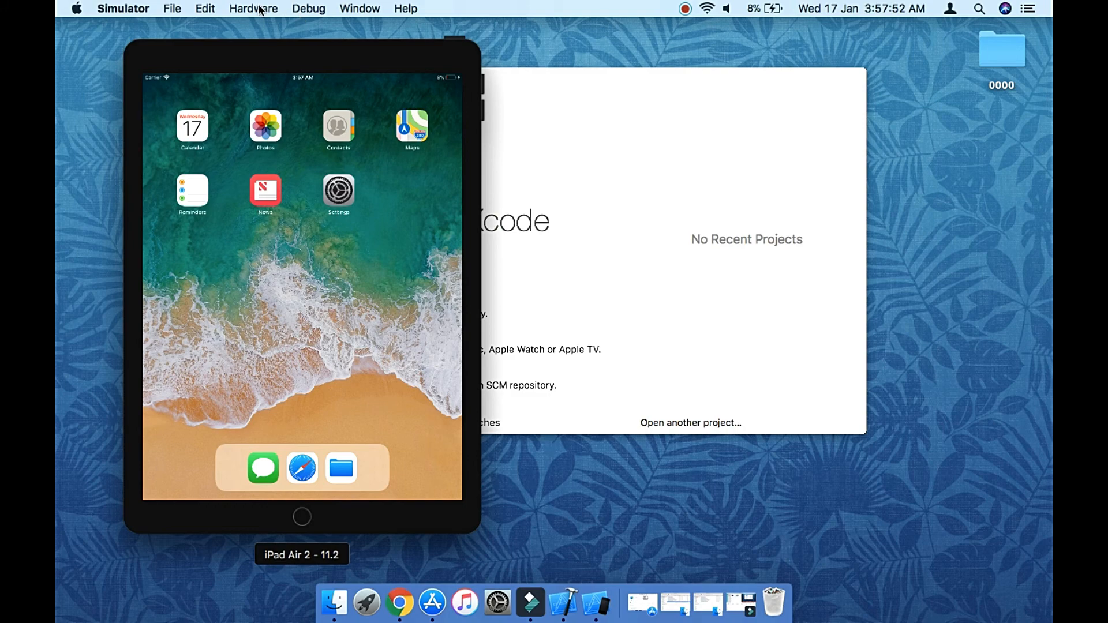
Launch an iPhone X running iOS 11.2 via Hardware > Device.
left_click(253, 9)
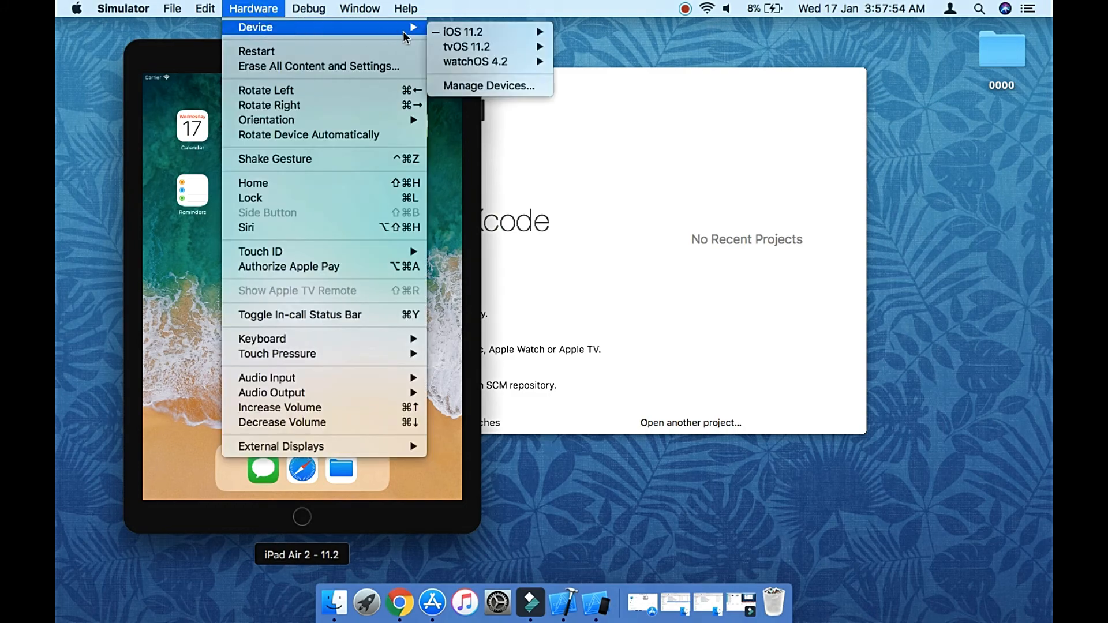
mouse_move(484, 46)
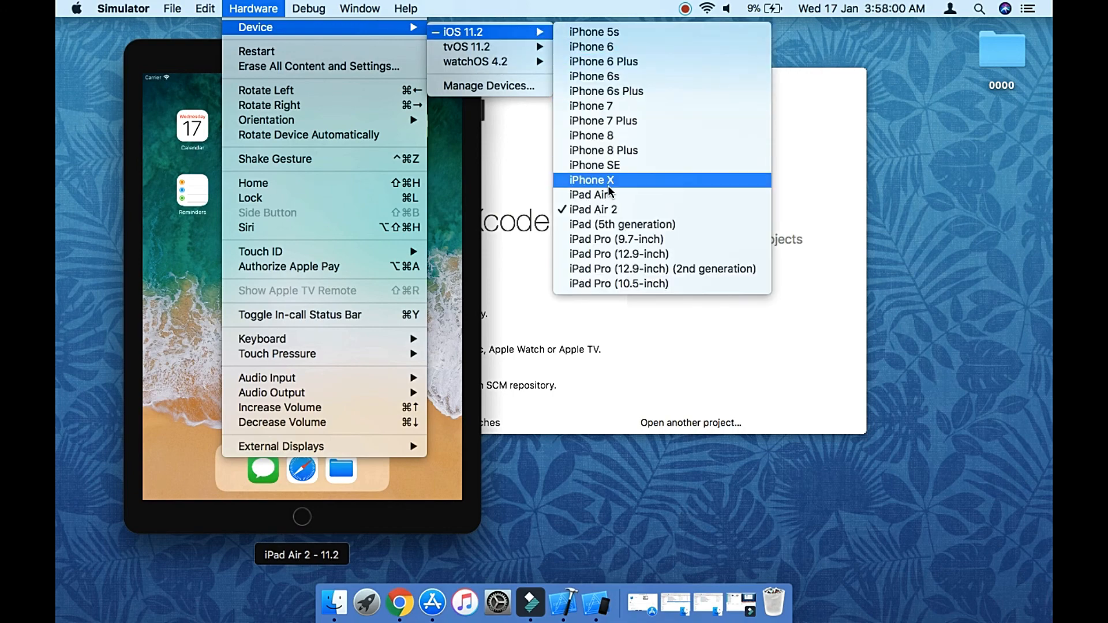
left_click(591, 179)
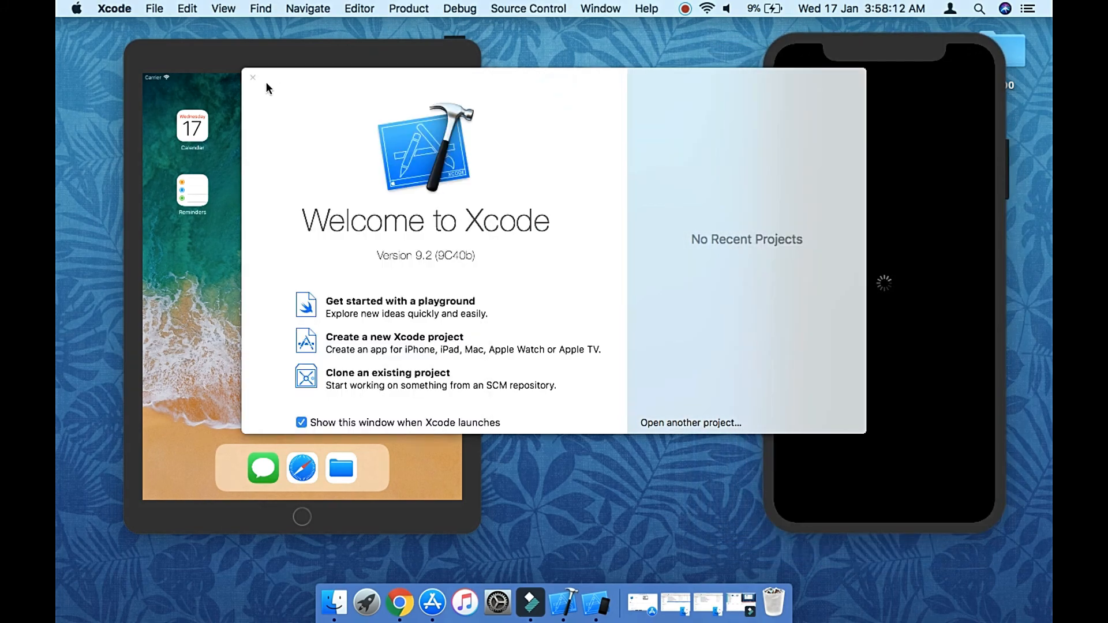
Close the Welcome to Xcode window.
left_click(252, 77)
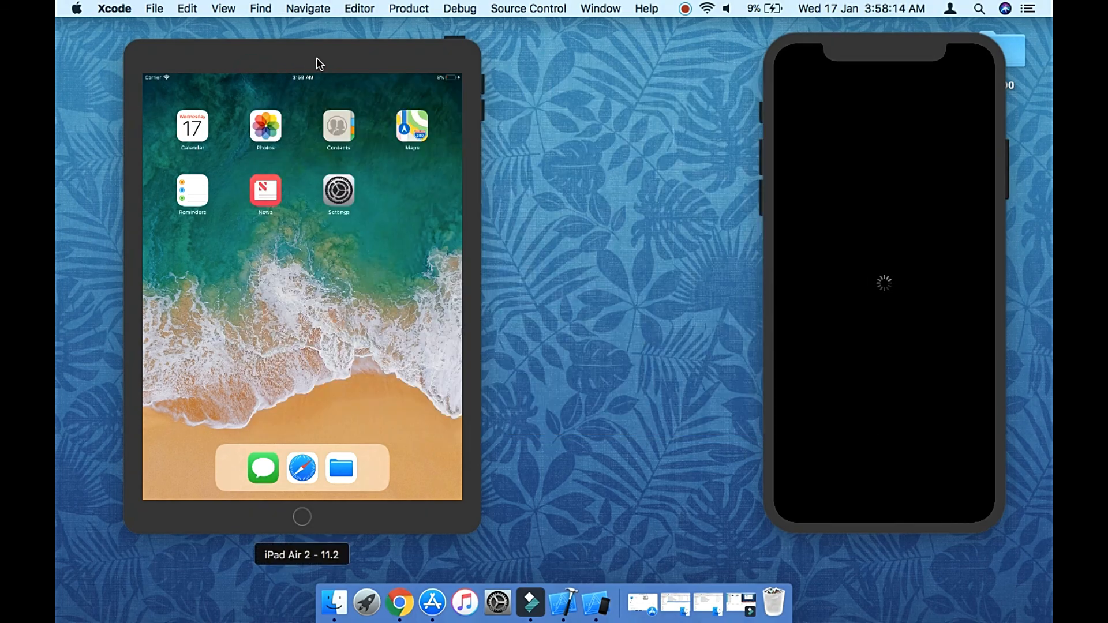
mouse_move(349, 182)
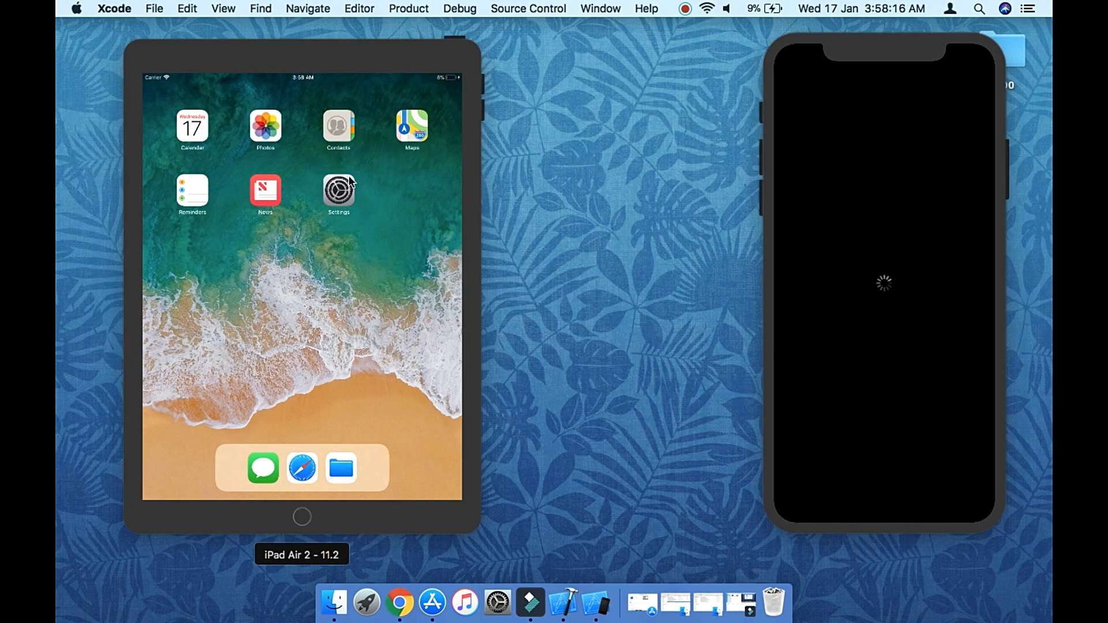